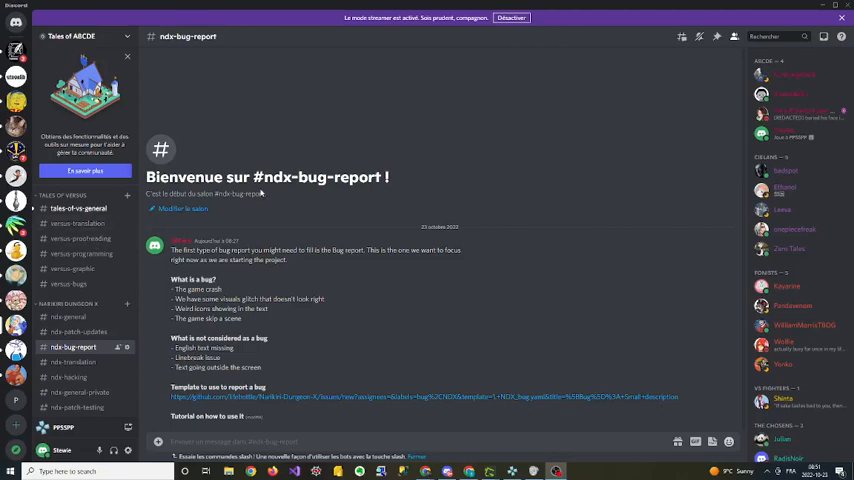
mouse_move(438, 136)
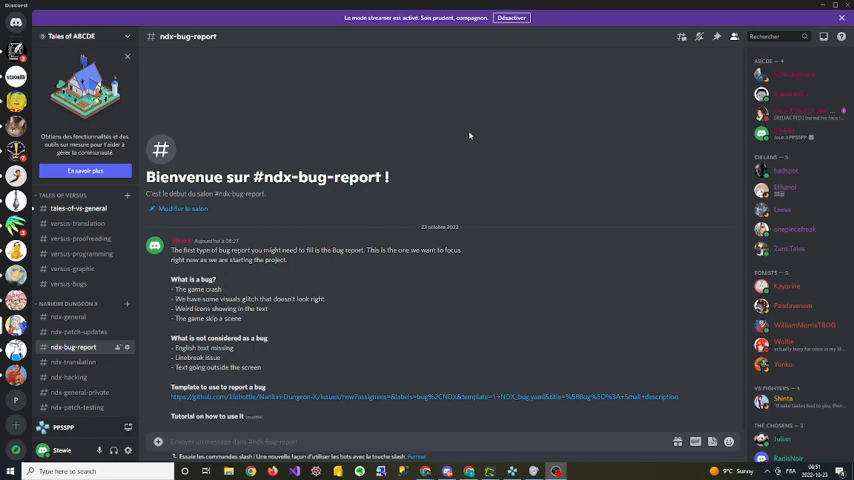
mouse_move(482, 164)
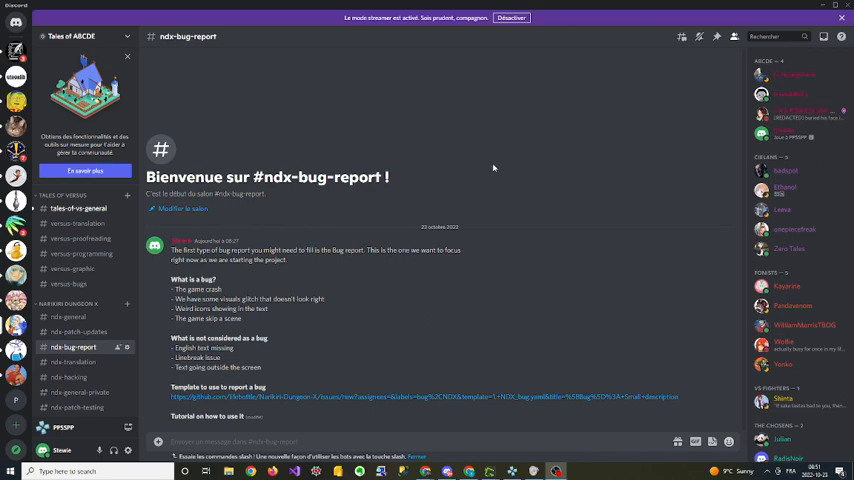
mouse_move(492, 164)
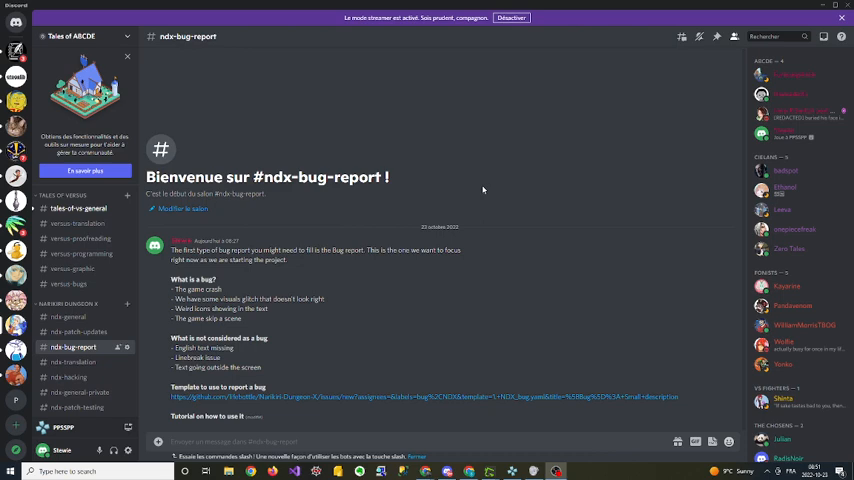
mouse_move(488, 190)
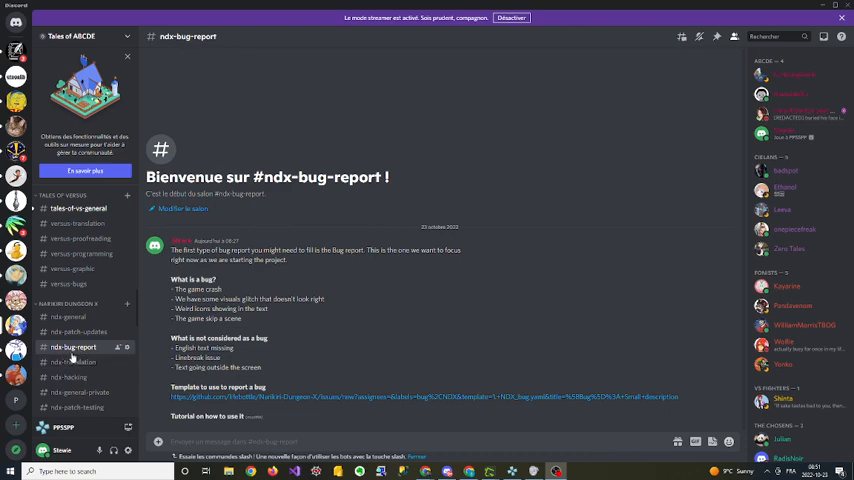
mouse_move(70, 356)
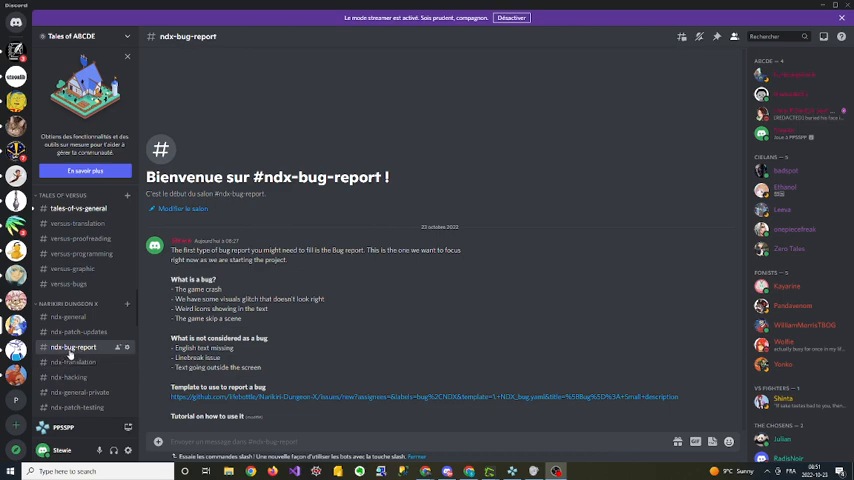
mouse_move(290, 458)
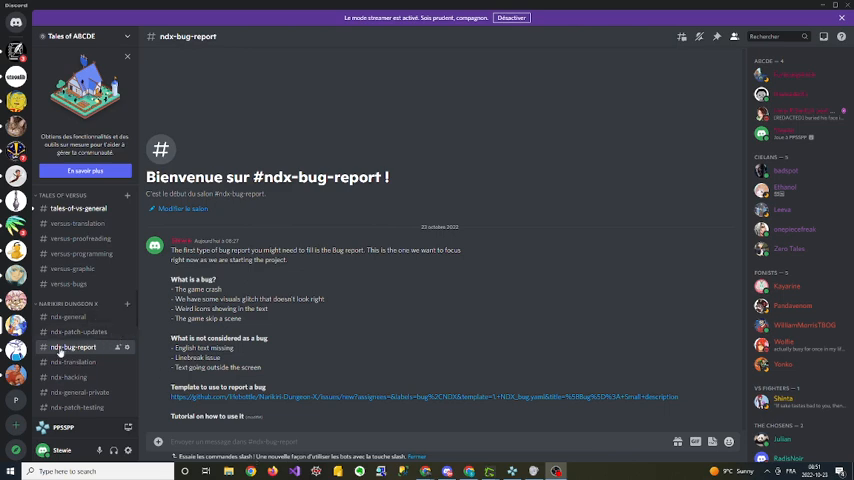
mouse_move(252, 356)
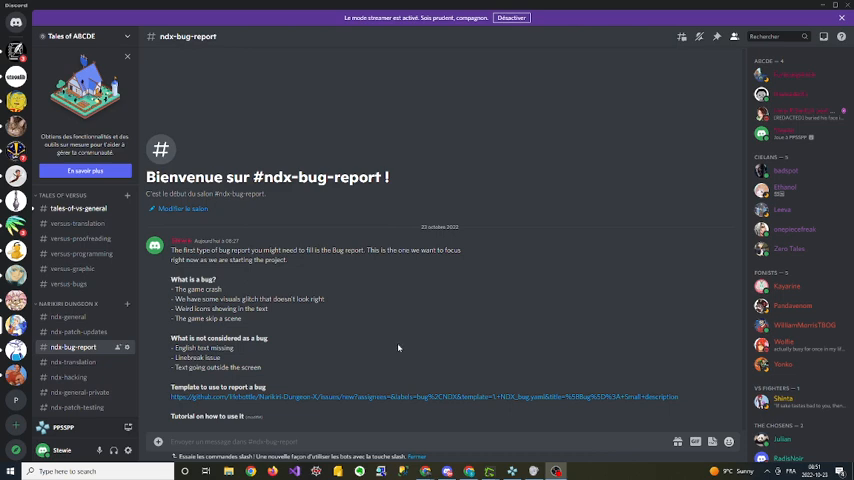
mouse_move(294, 410)
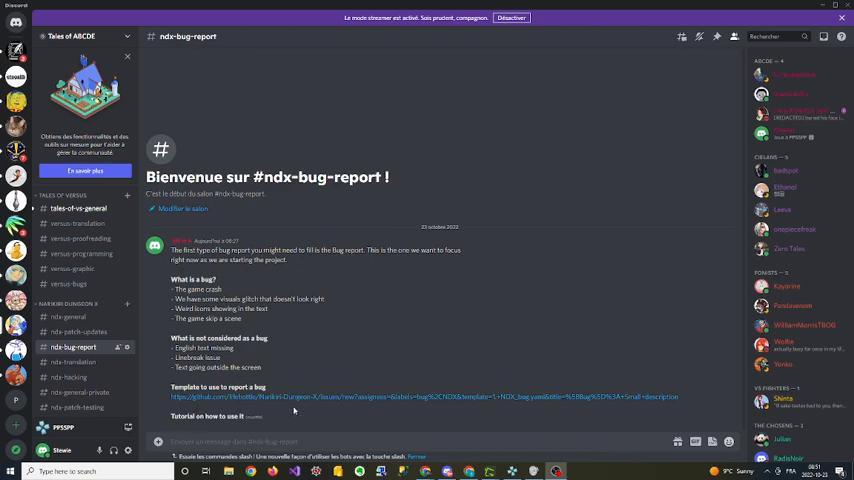
mouse_move(172, 276)
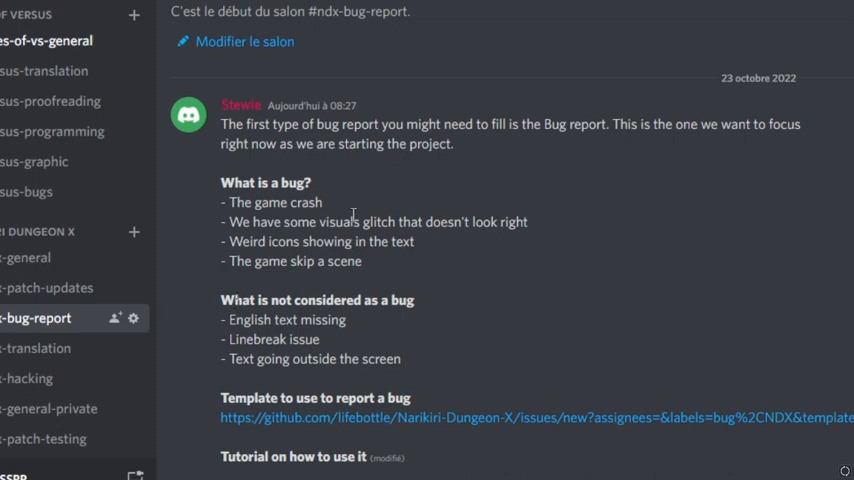
mouse_move(312, 200)
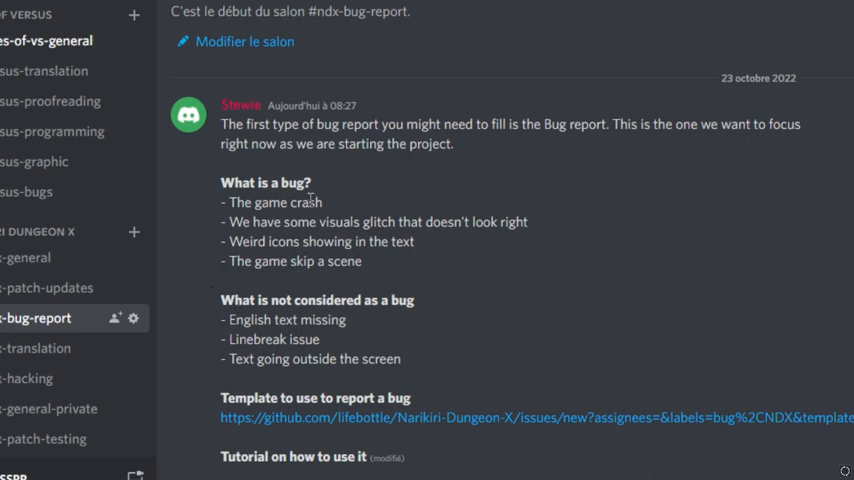
Start a new Bug issue for Narikiri Dungeon X from the bug report template
left_click_drag(228, 240, 350, 240)
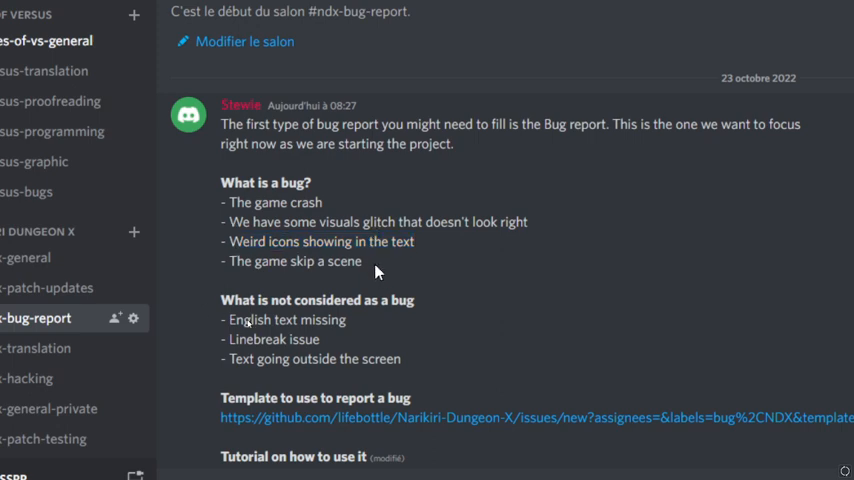
double_click(296, 260)
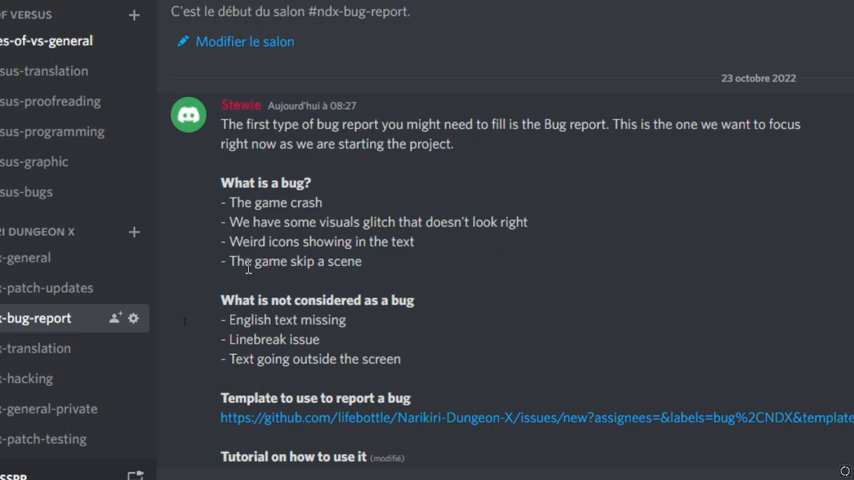
mouse_move(234, 338)
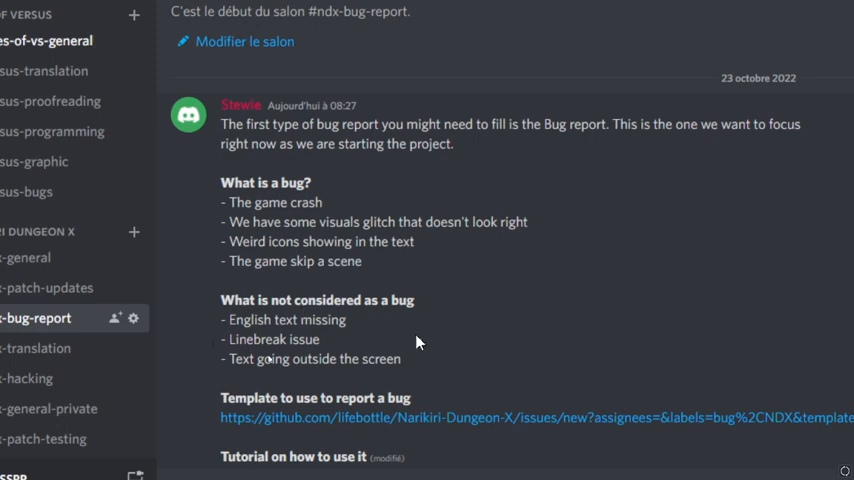
left_click_drag(222, 340, 400, 360)
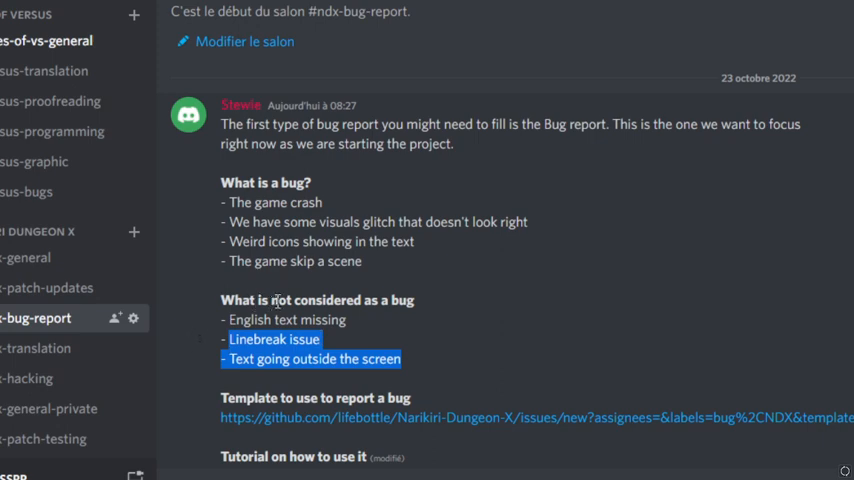
mouse_move(264, 288)
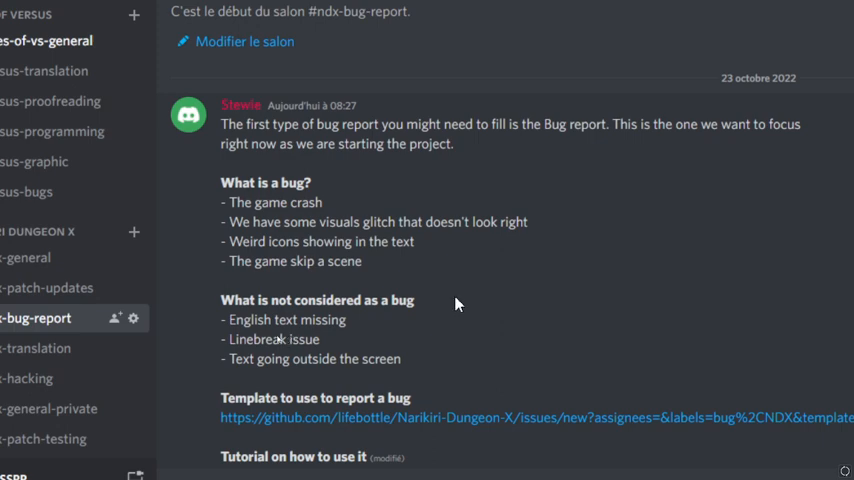
mouse_move(356, 308)
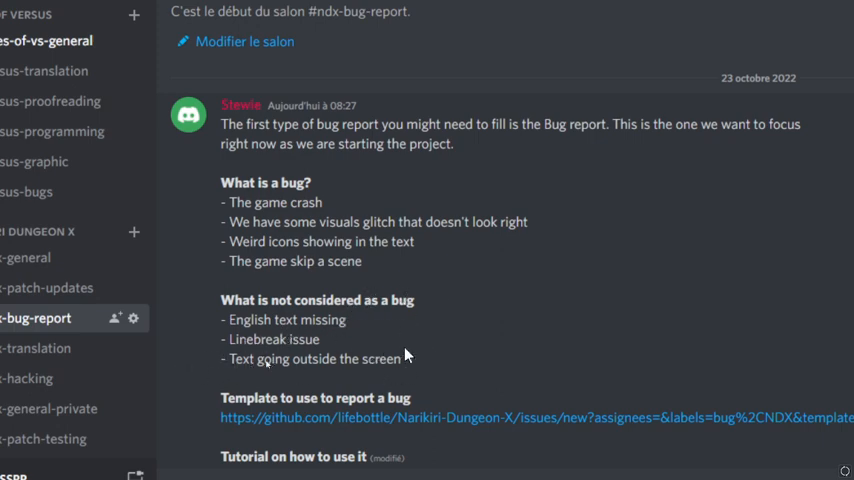
mouse_move(428, 254)
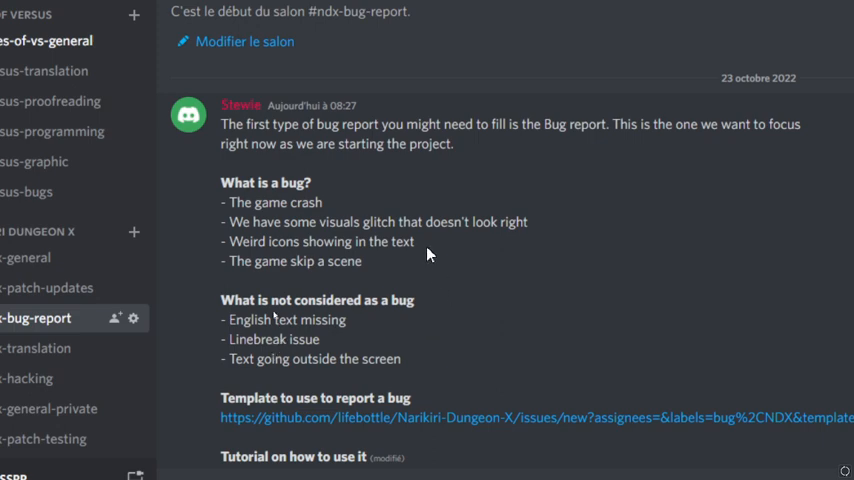
scroll("down", 3)
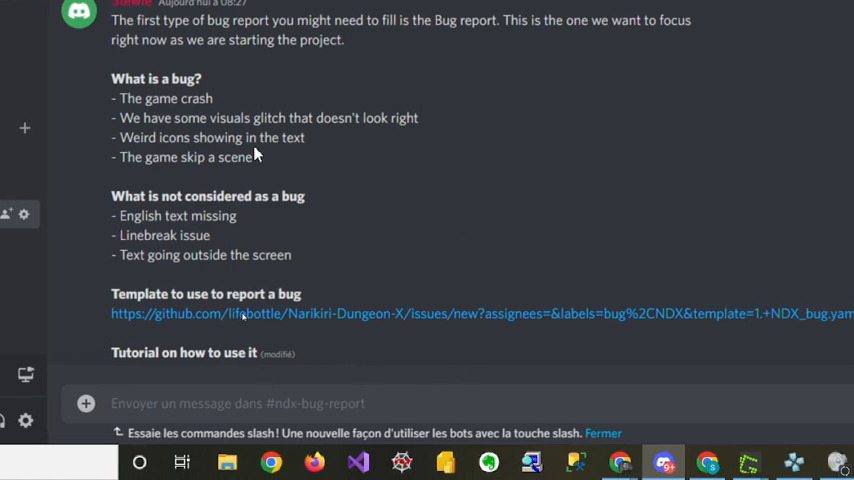
mouse_move(156, 320)
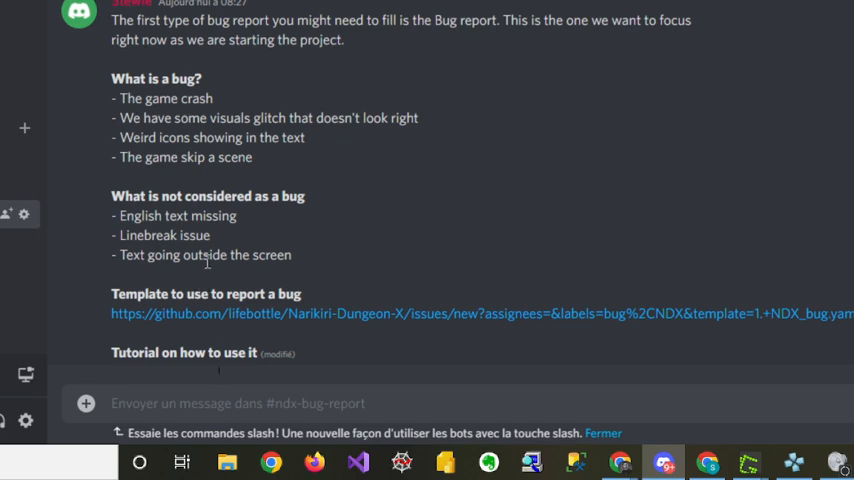
mouse_move(180, 322)
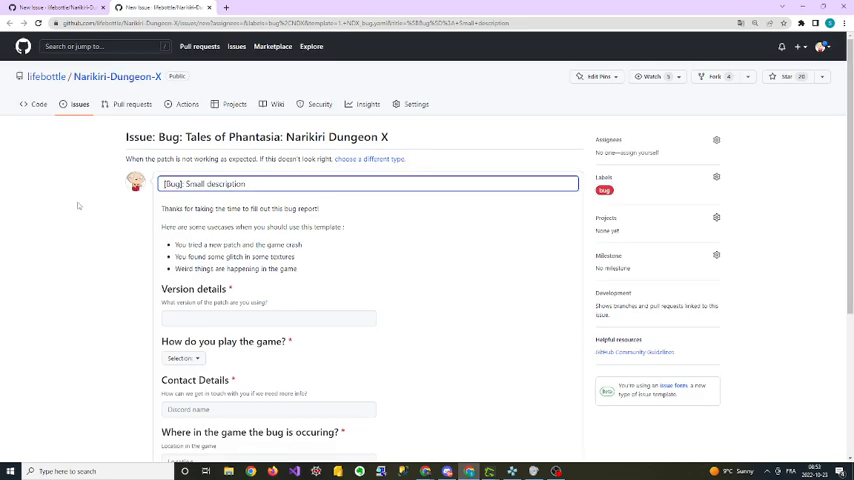
mouse_move(108, 164)
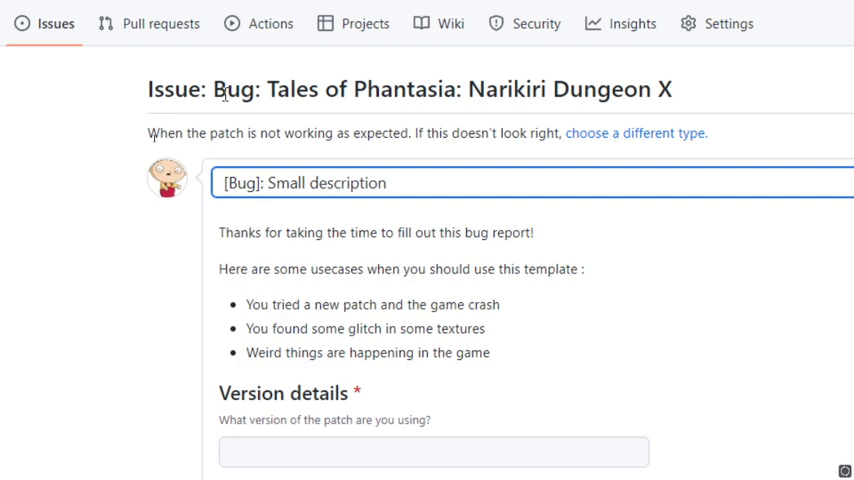
mouse_move(416, 120)
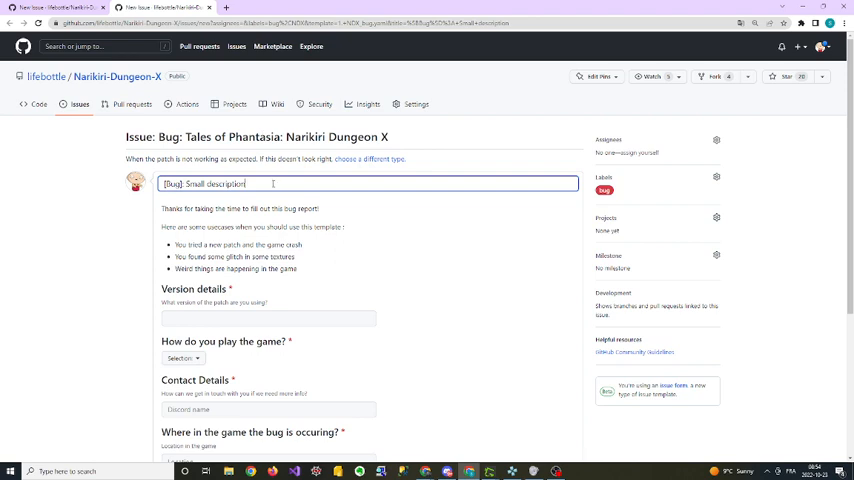
Clear the placeholder 'Small description' so the title reads just '[Bug]:'
double_click(216, 184)
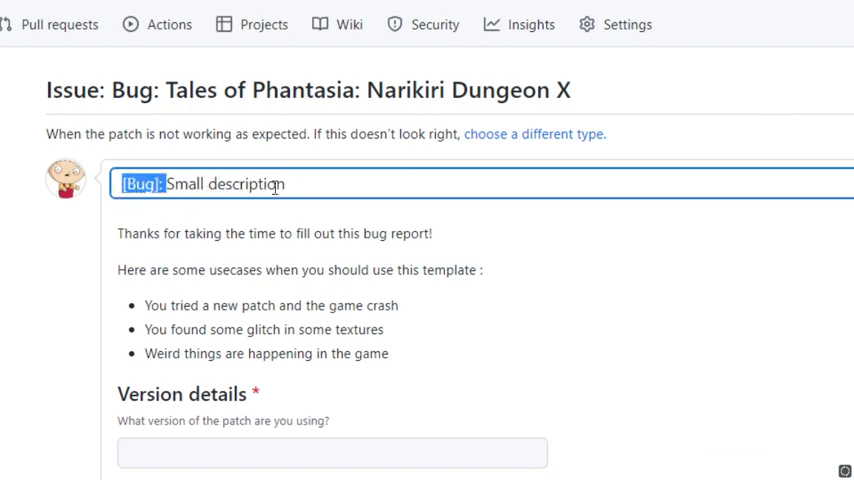
double_click(226, 184)
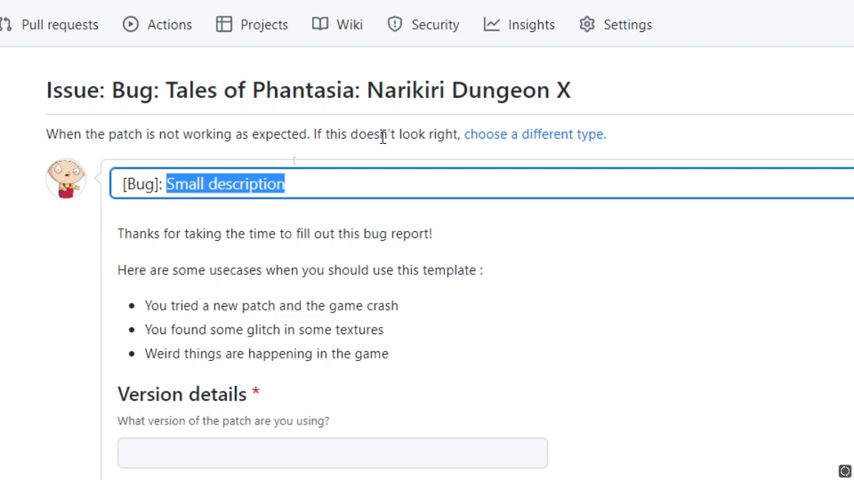
key("Delete")
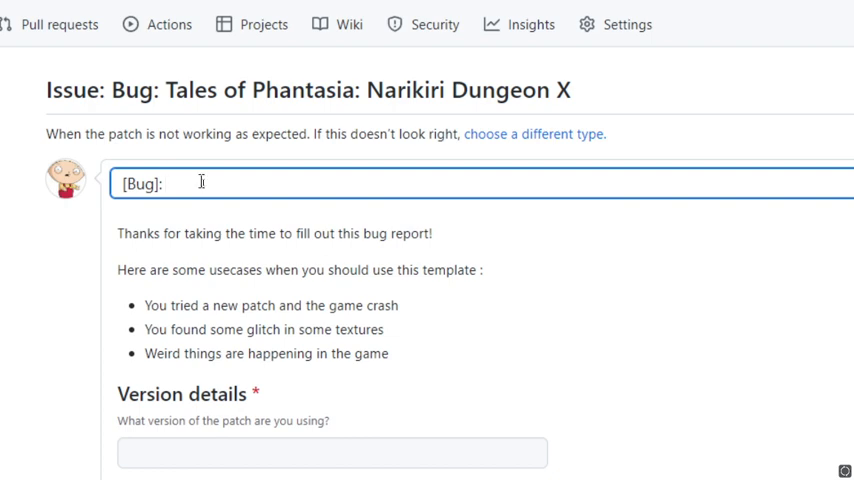
Complete the title as '[Bug]: Weird icon showing in the text'
type("W")
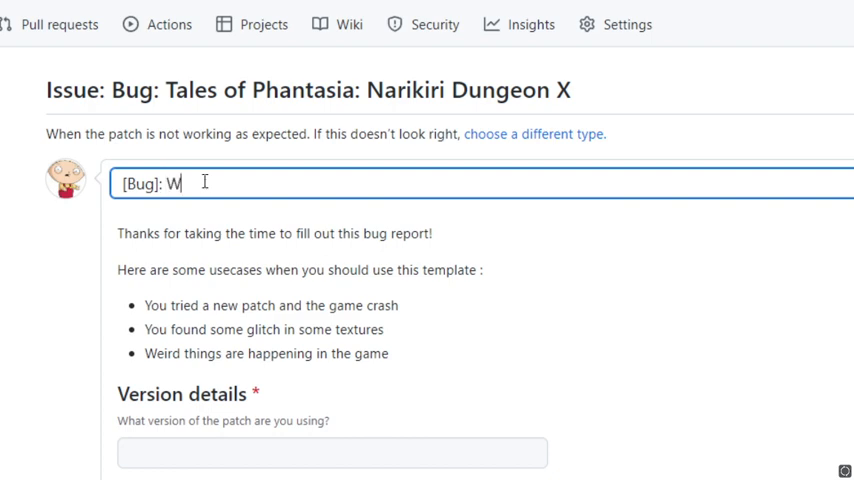
type("eird")
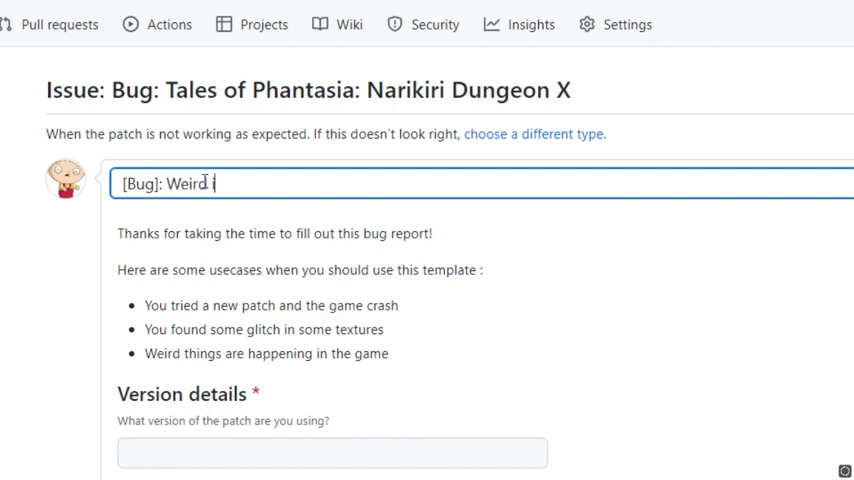
type("icon show")
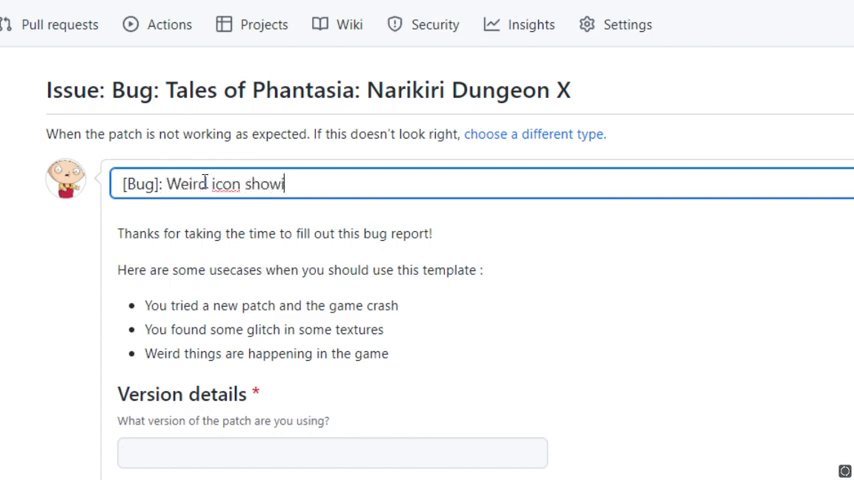
type("ing in the")
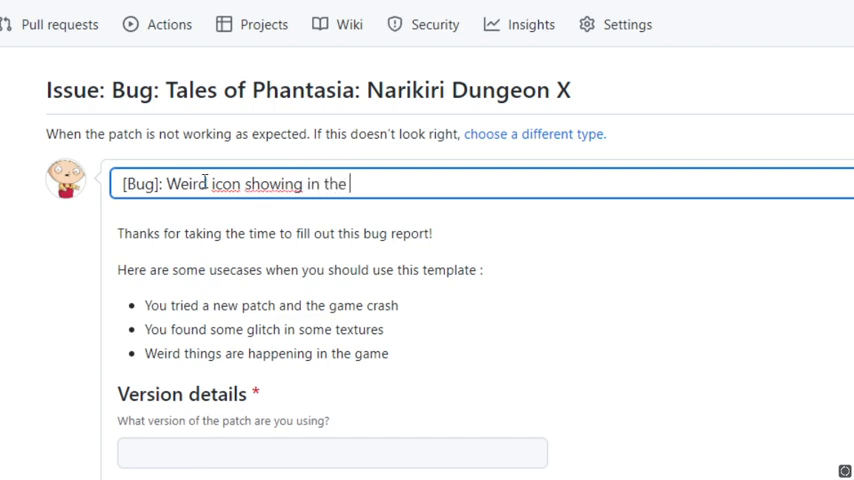
type("text")
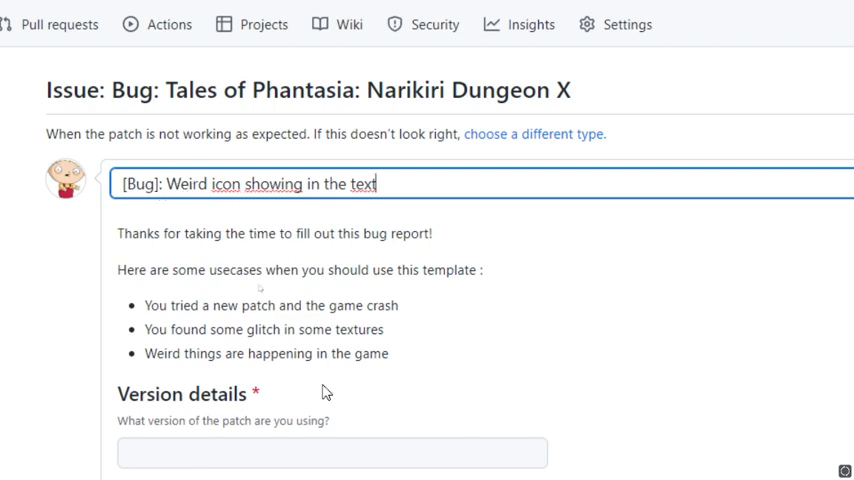
mouse_move(332, 330)
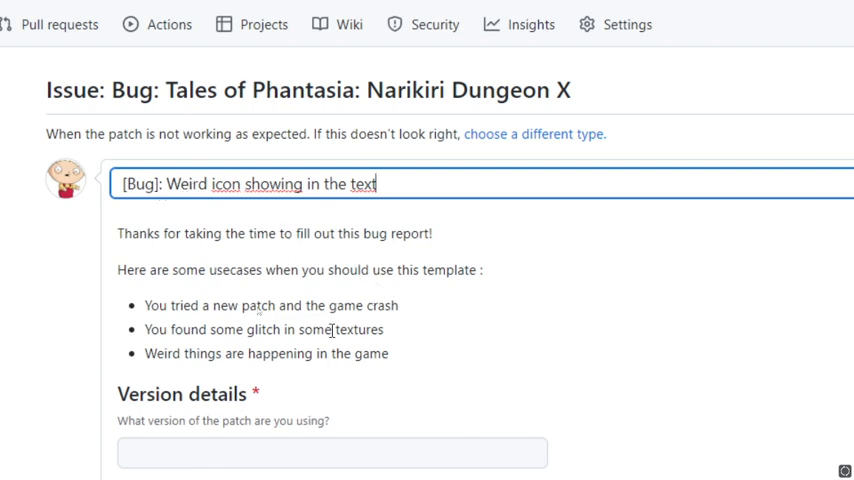
scroll("down", 3)
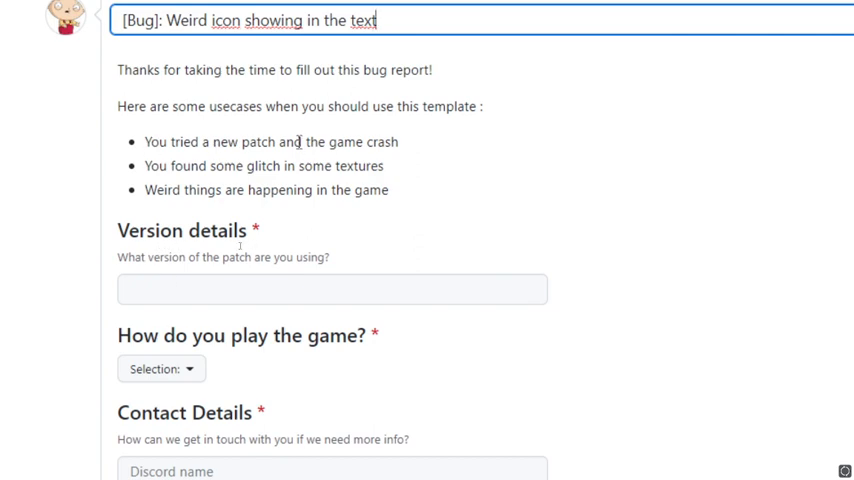
mouse_move(310, 160)
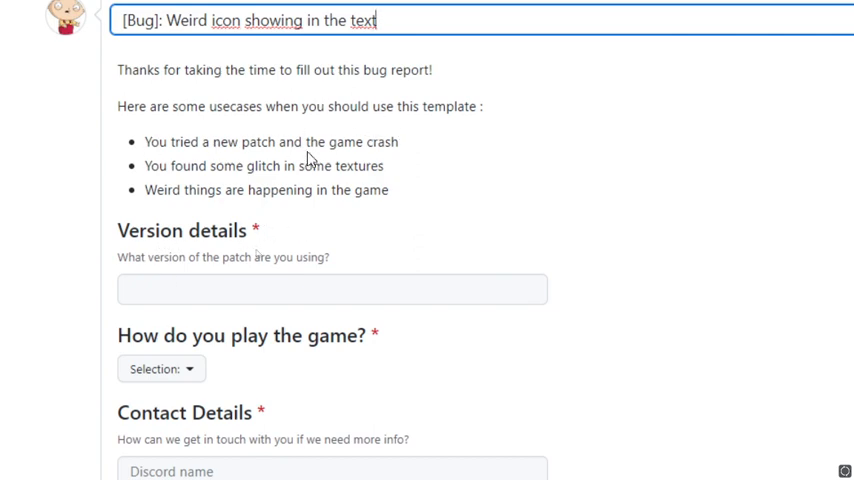
left_click(332, 288)
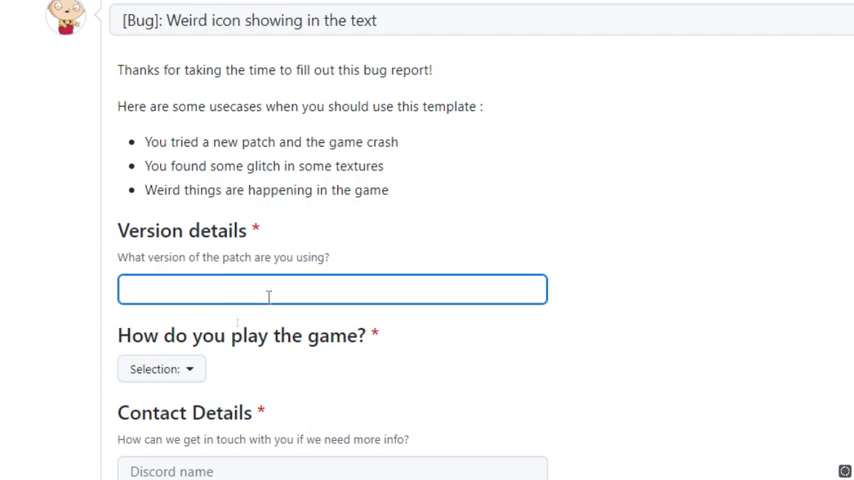
Enter patch version 0.0.2, play method Emulator, and Discord contact 'Stewie'
type("0")
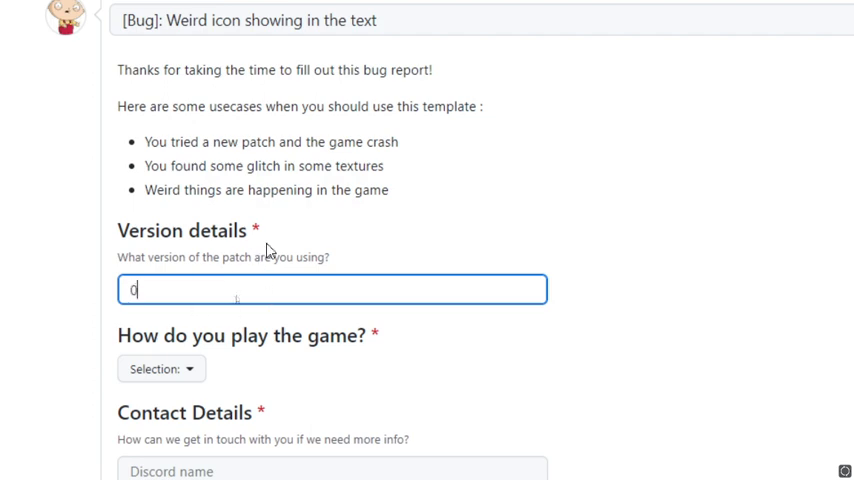
type(".0.2")
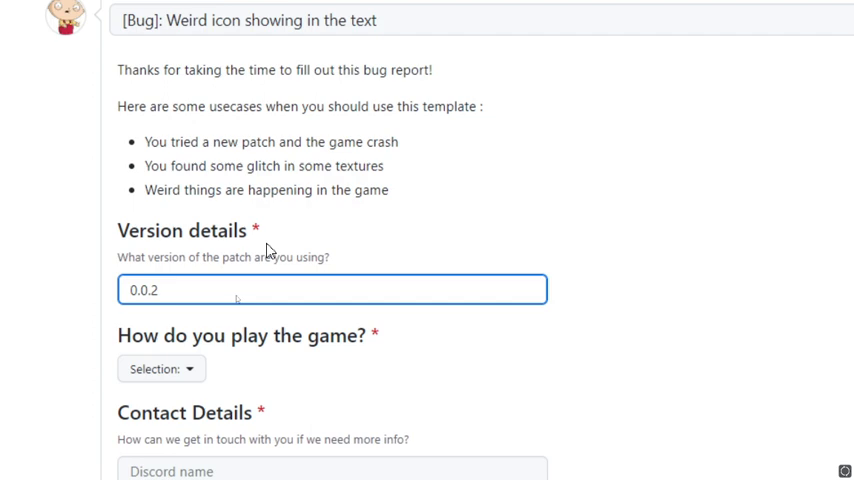
scroll("down", 3)
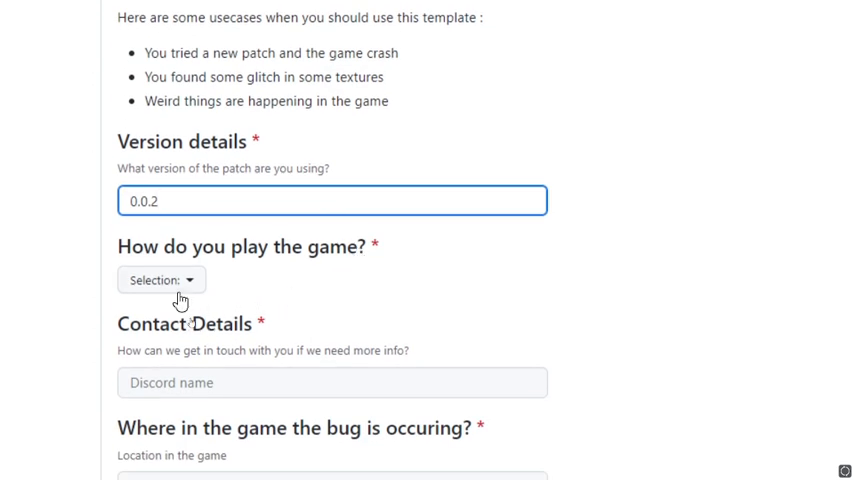
left_click(160, 280)
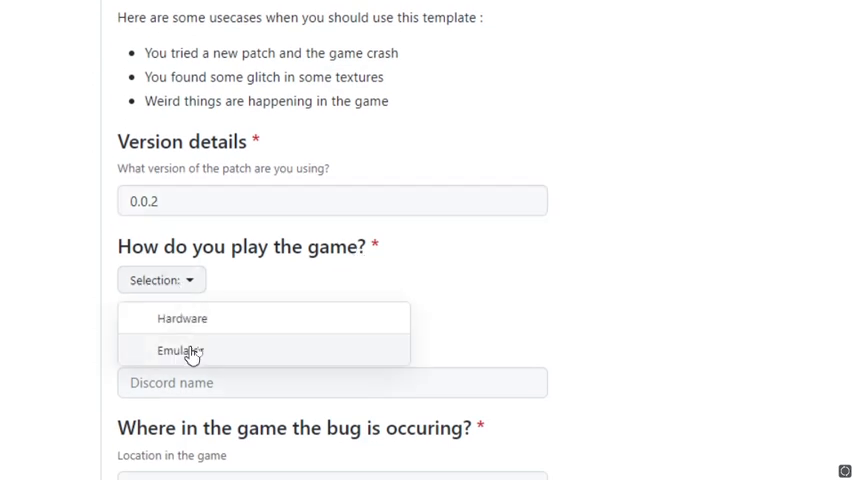
left_click(180, 352)
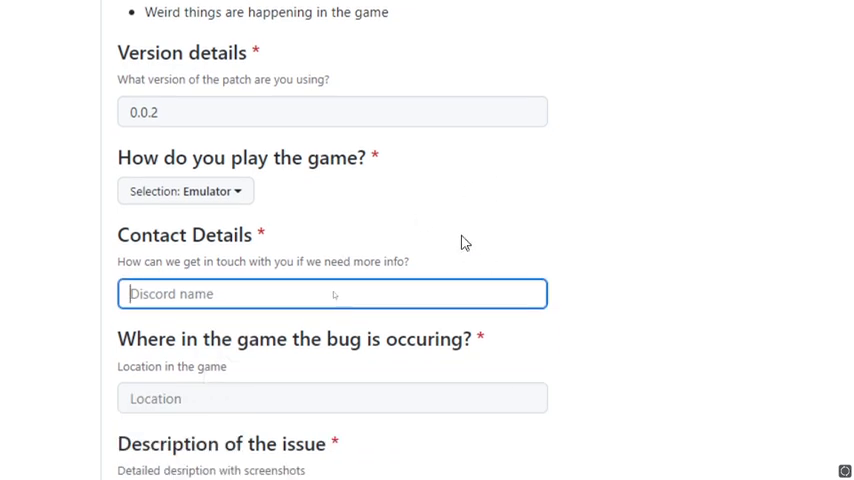
type("Stewie")
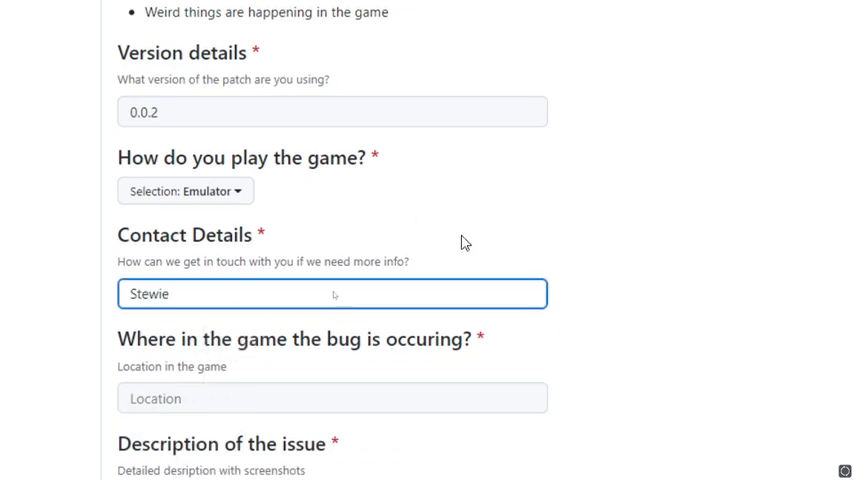
scroll("down", 3)
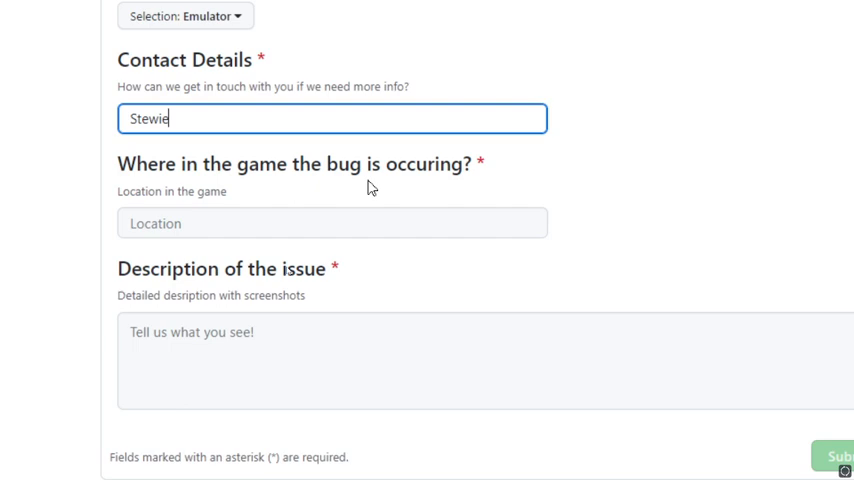
mouse_move(478, 188)
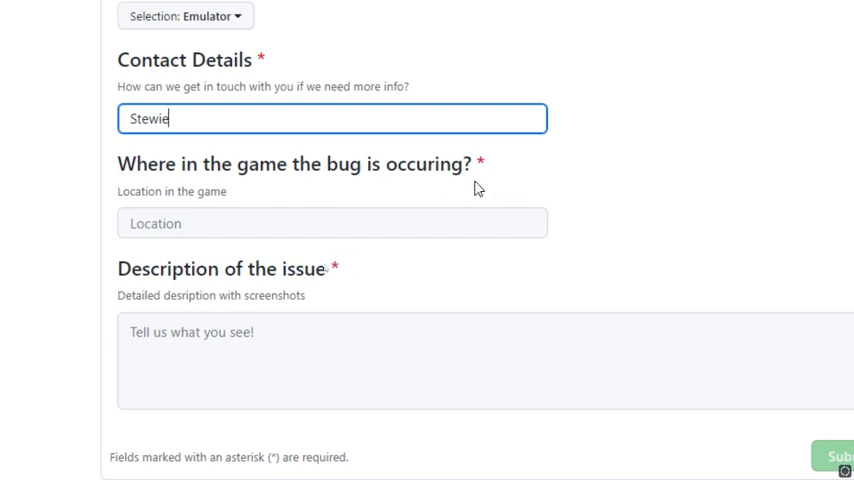
Give the bug location 'Meeting Claus Lester for the first time and talking about spirits'
left_click(332, 224)
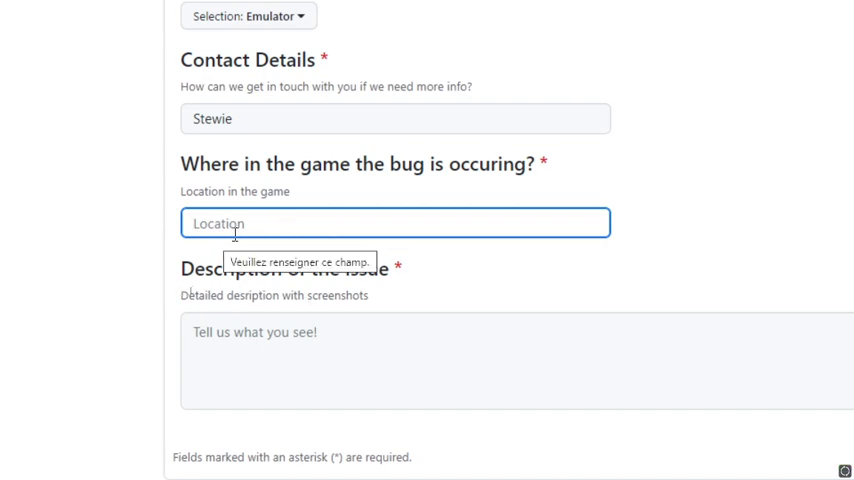
mouse_move(308, 192)
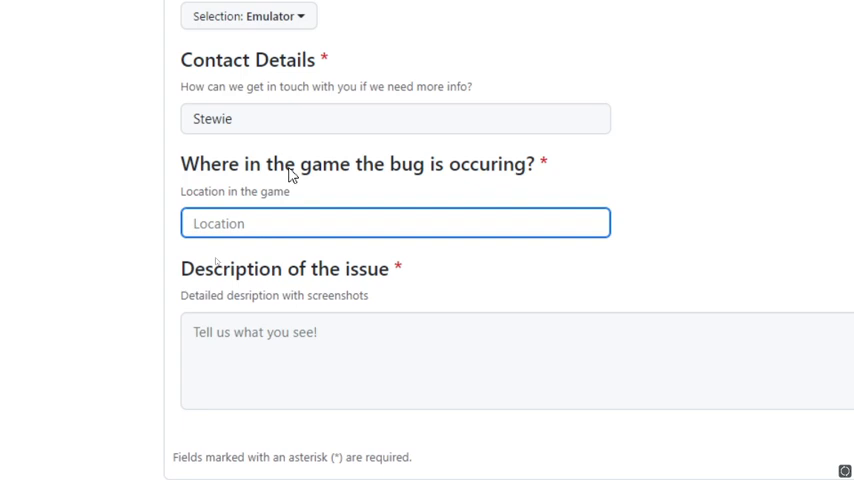
type("Meeting Cla")
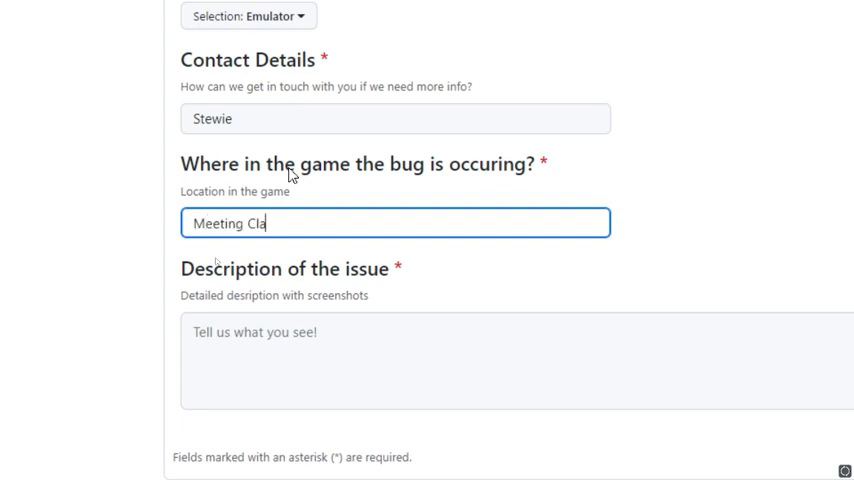
type("us Le")
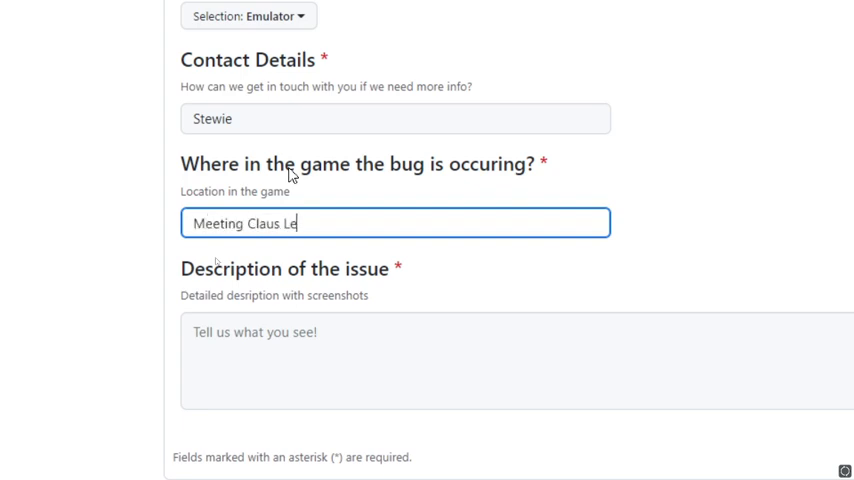
type("ster for the first time and talk")
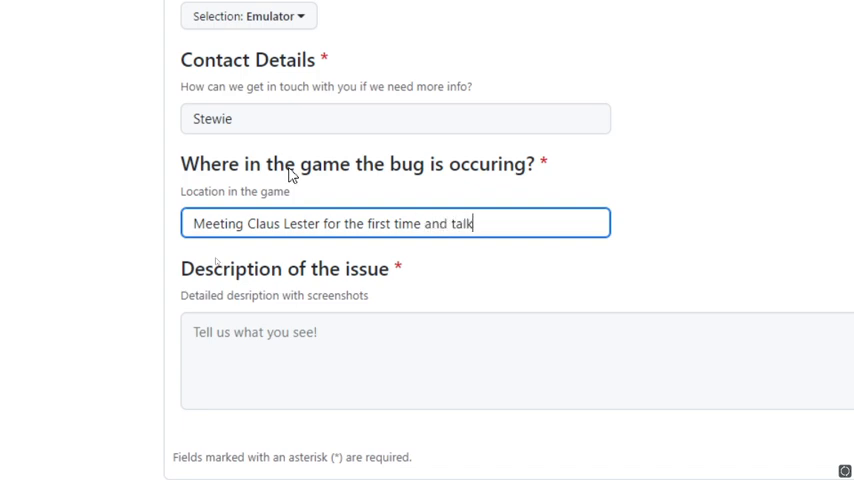
type("ing about spirt")
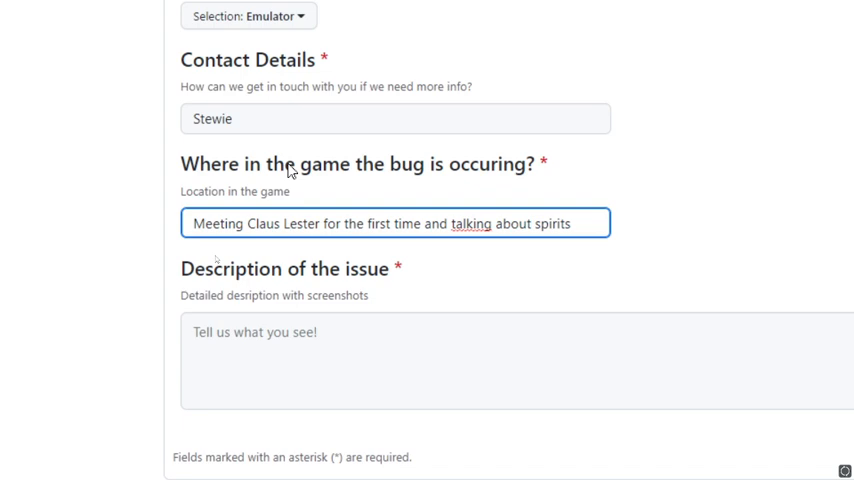
mouse_move(448, 280)
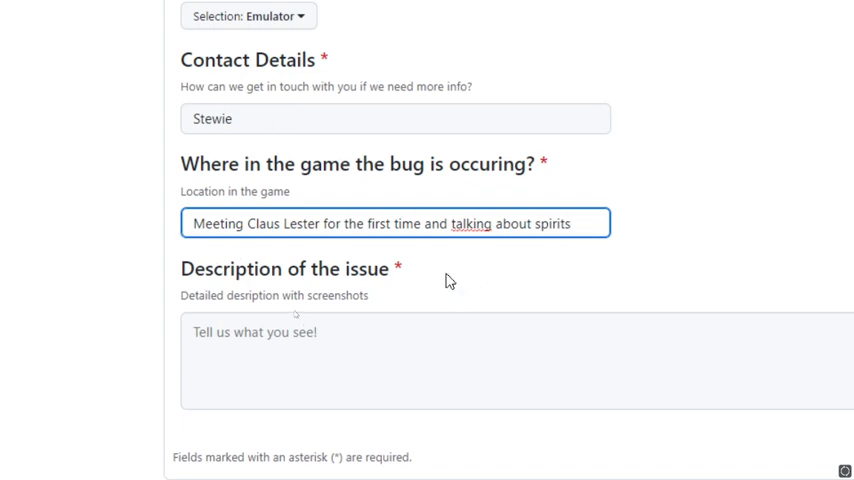
scroll("down", 3)
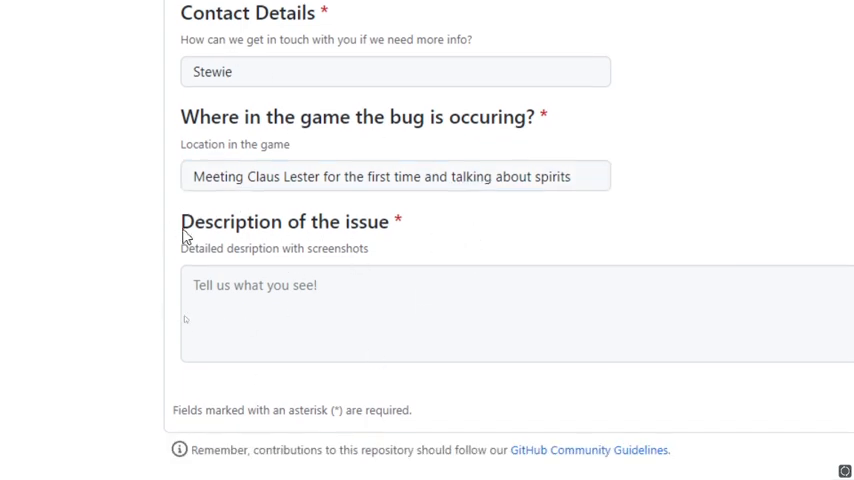
Begin the description: 'A weird smiley face is showing on the screen'
left_click(400, 316)
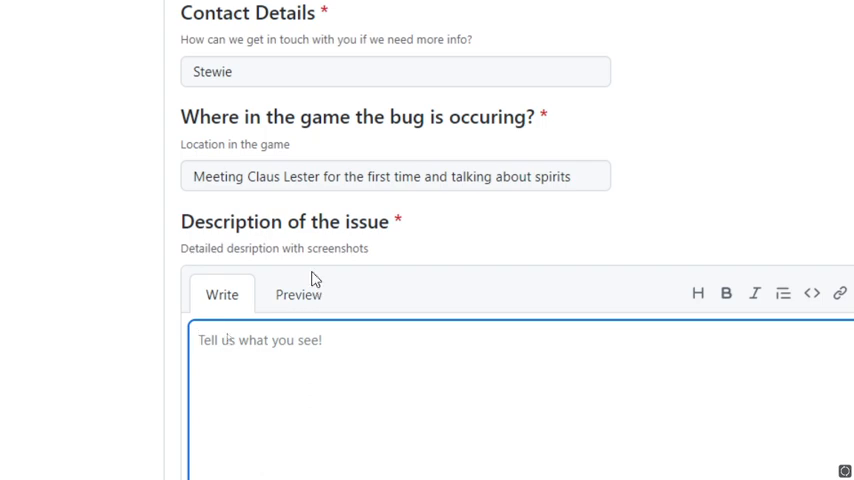
scroll("down", 3)
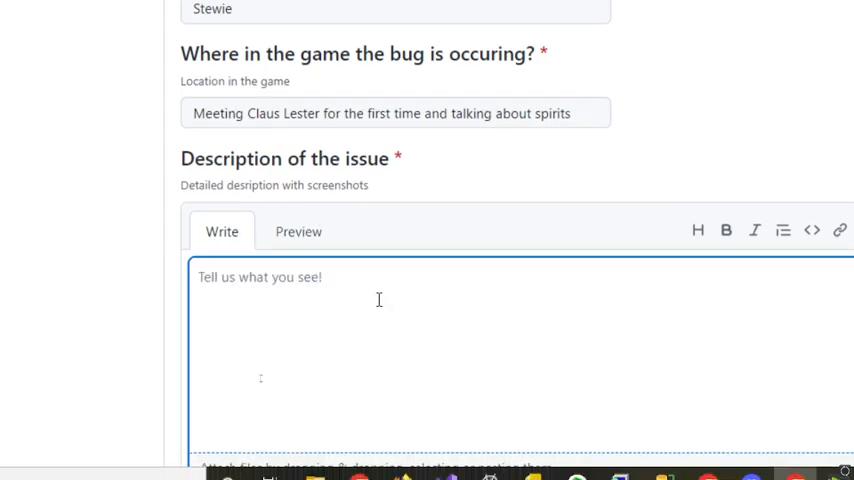
type("A")
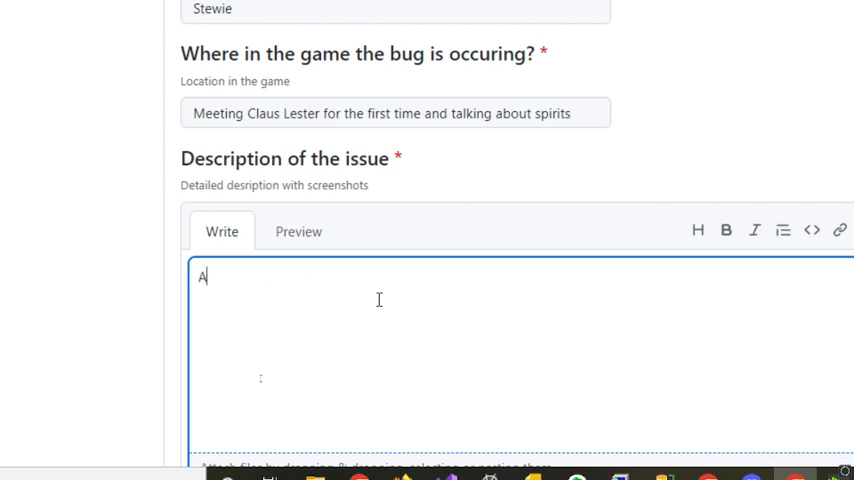
type("weird smi")
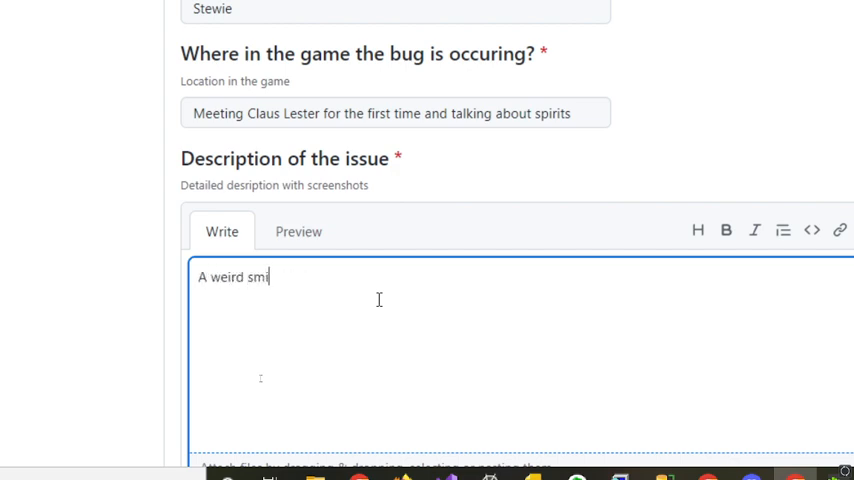
type("iley face is sh")
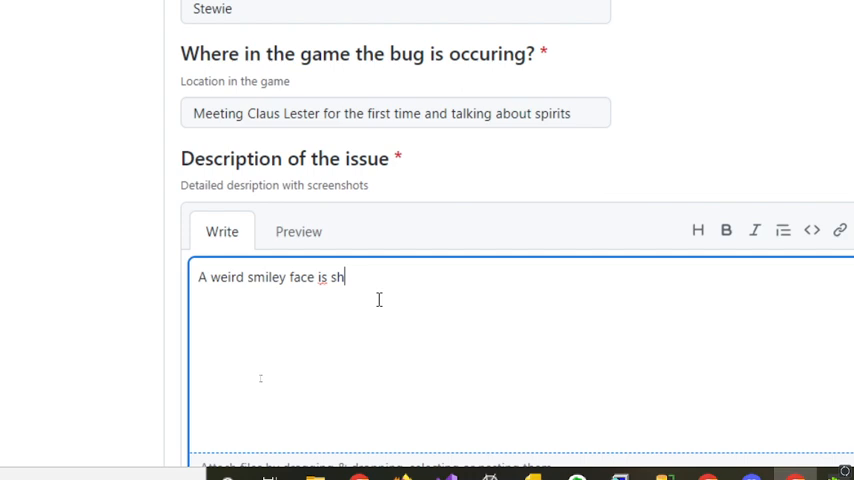
type("owing on the scree")
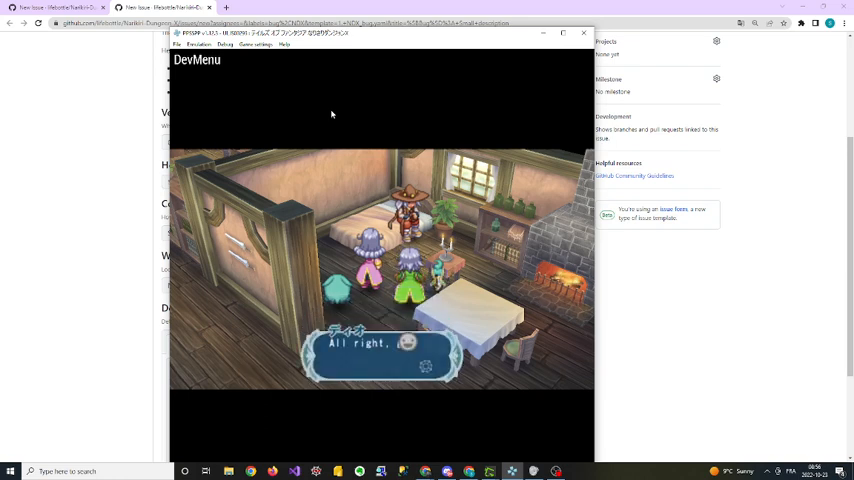
mouse_move(336, 98)
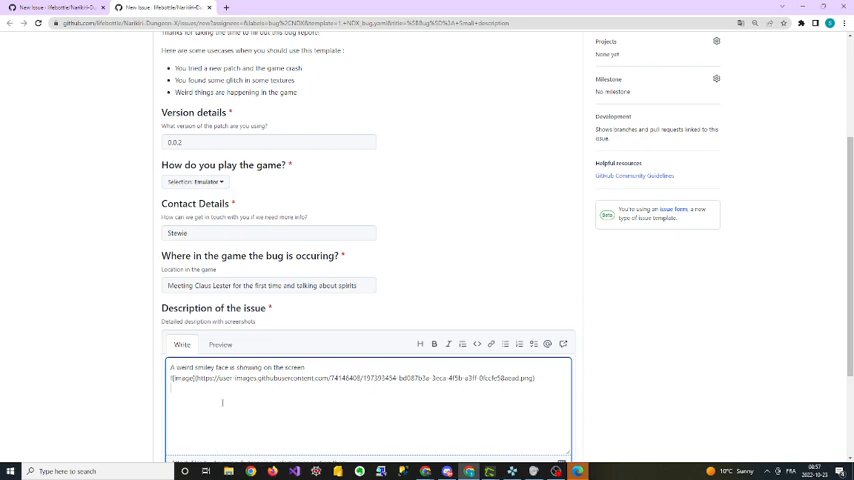
scroll("down", 3)
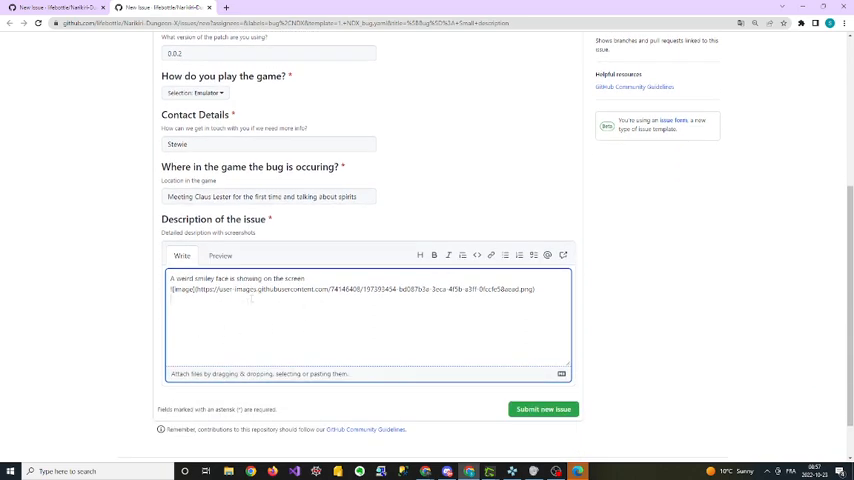
left_click(220, 256)
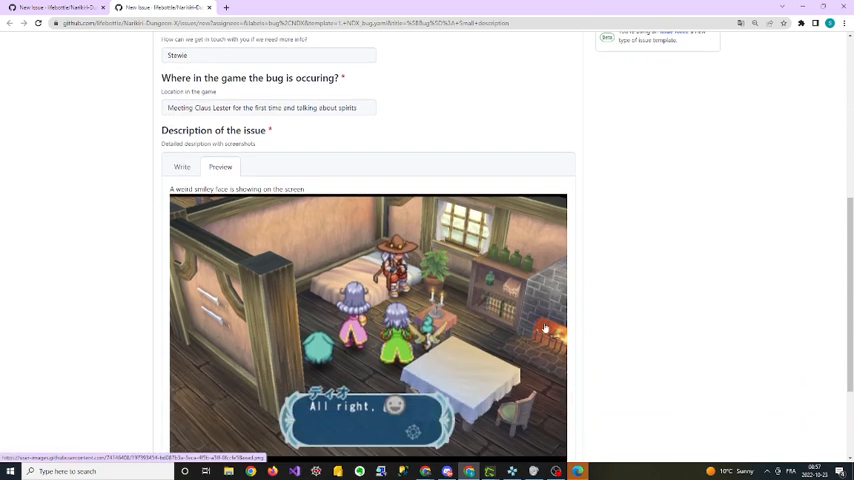
scroll("down", 3)
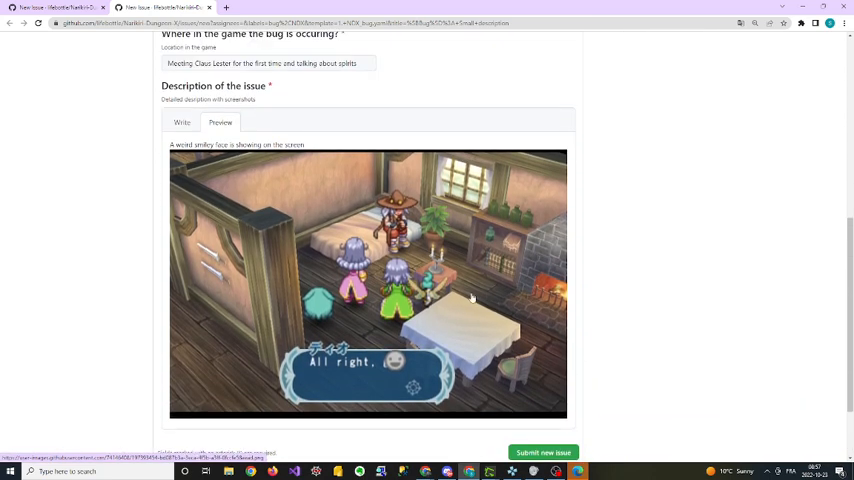
left_click(182, 204)
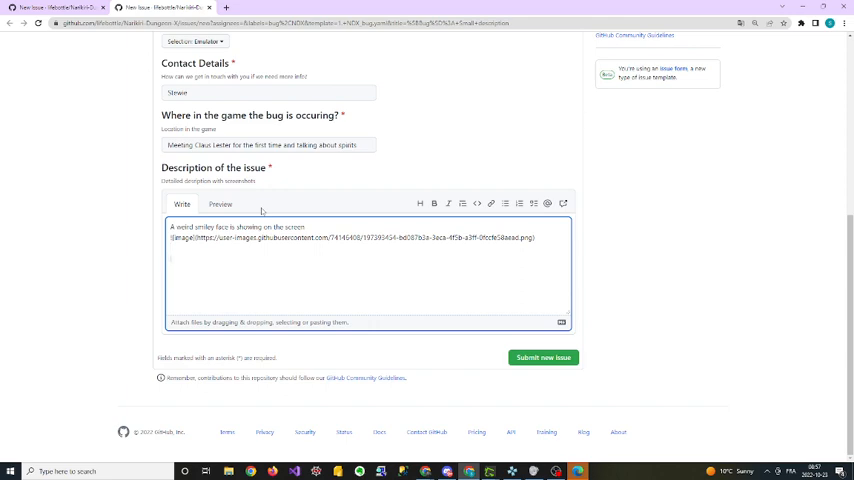
Add the caption 'Text after this icon is fine' and check both screenshots render in Preview
type("Test after the bug to help")
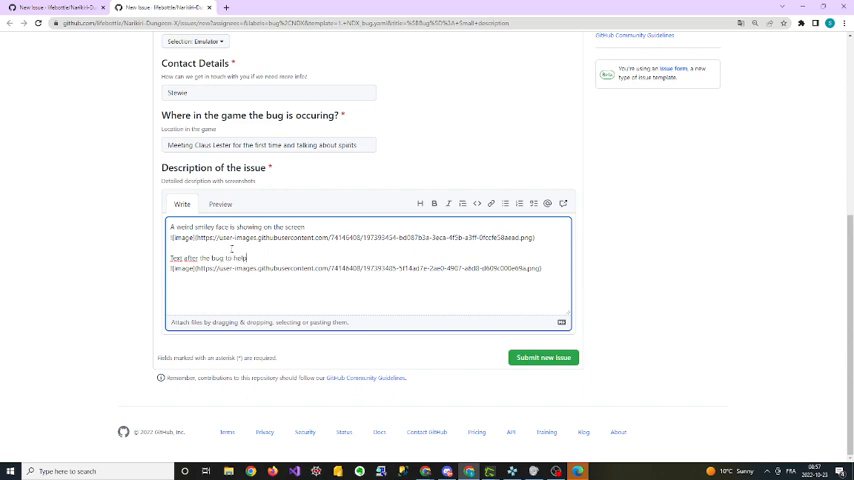
left_click(220, 204)
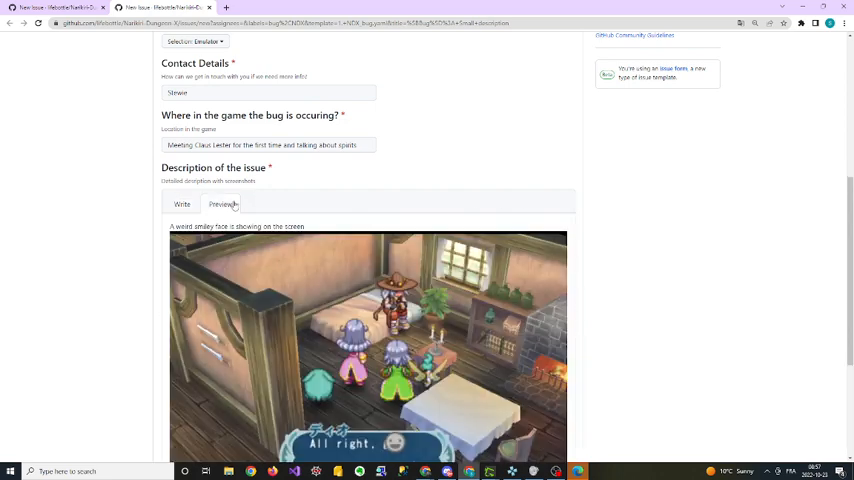
scroll("down", 3)
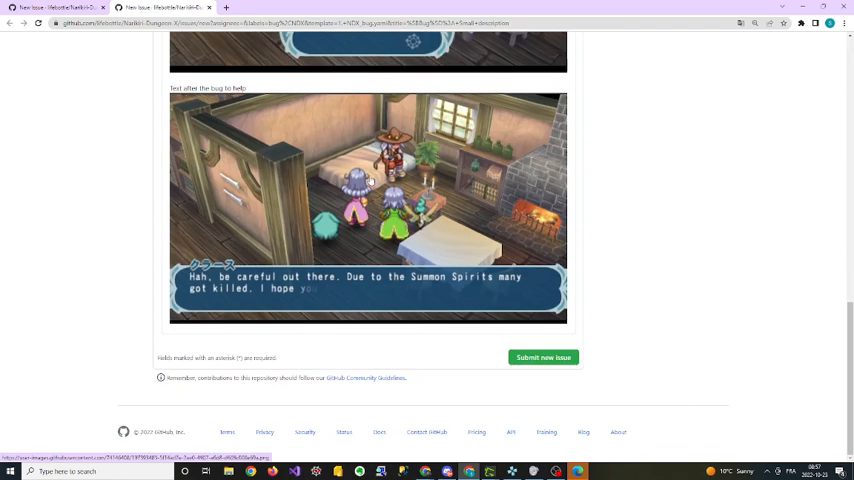
scroll("up", 3)
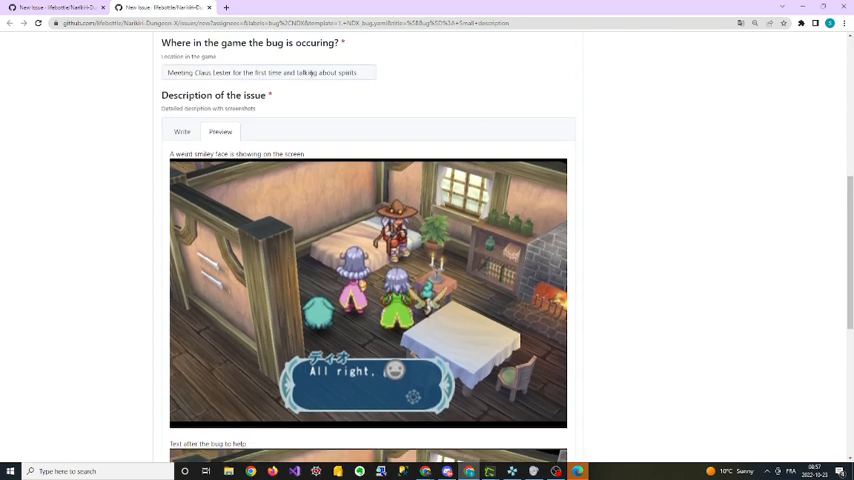
left_click(182, 204)
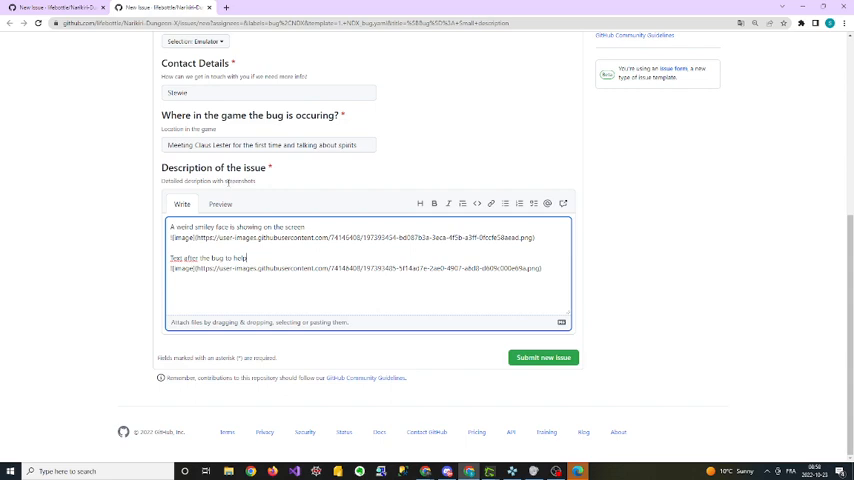
mouse_move(228, 190)
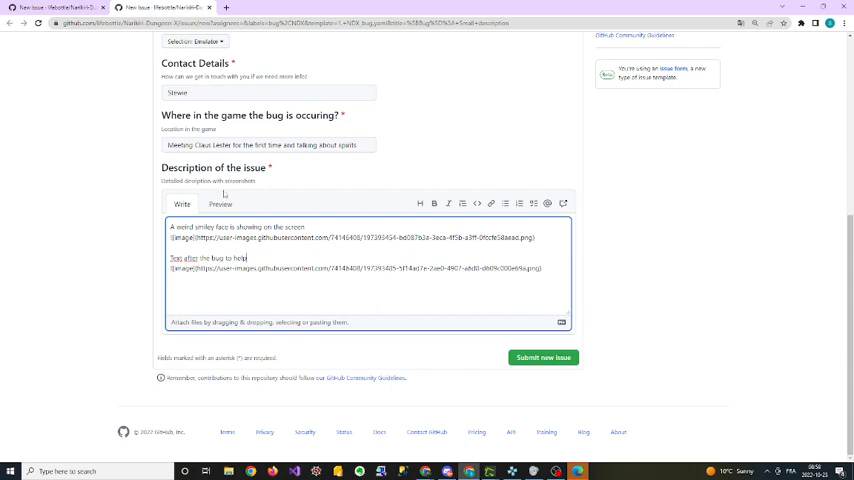
mouse_move(220, 204)
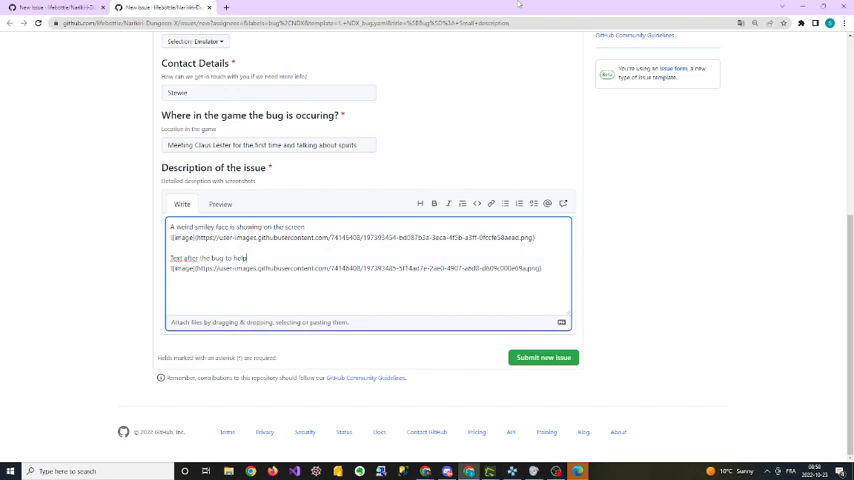
mouse_move(348, 160)
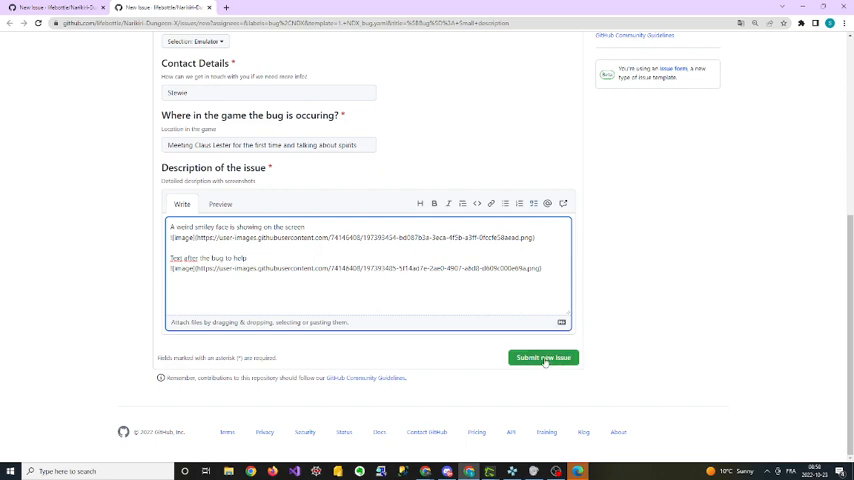
Submit the bug report as issue #16 and review its rendered screenshots
left_click(544, 358)
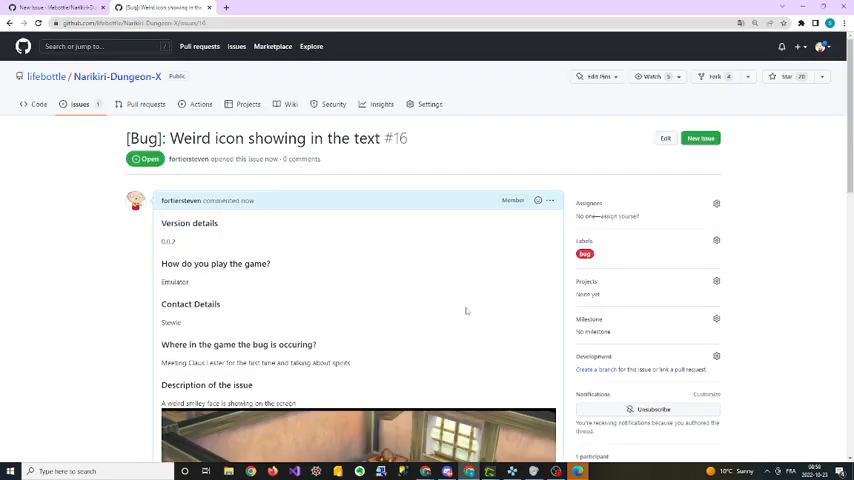
scroll("down", 3)
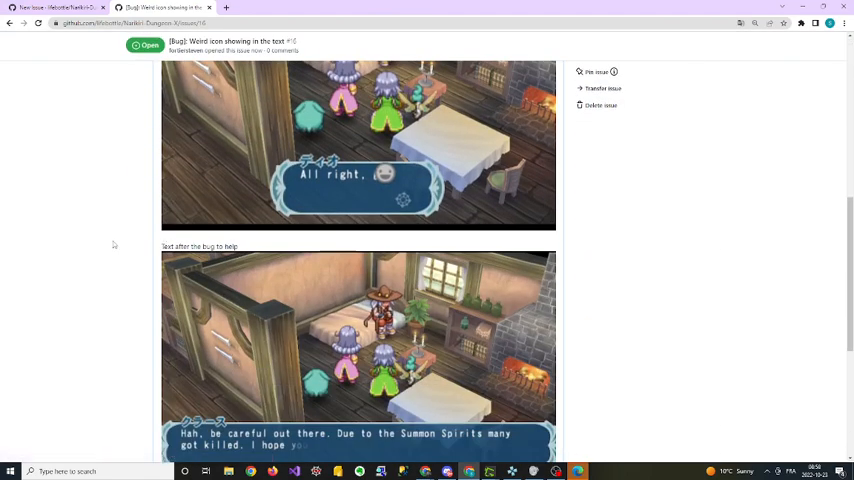
scroll("down", 3)
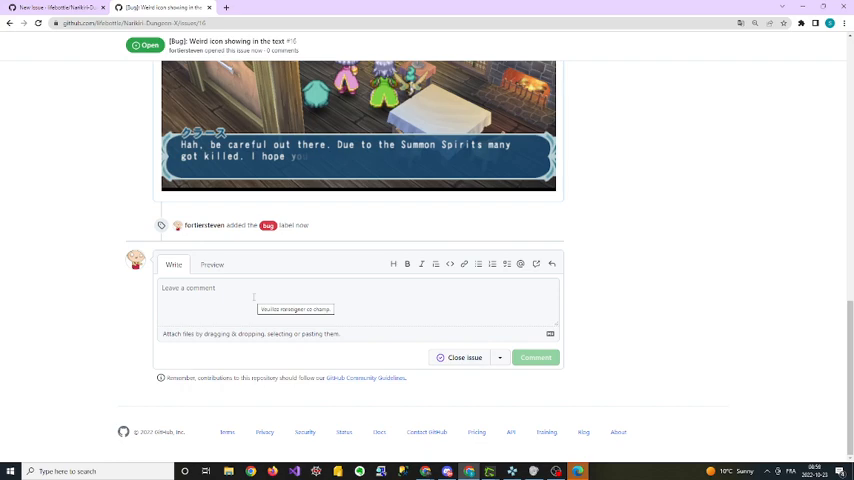
mouse_move(224, 240)
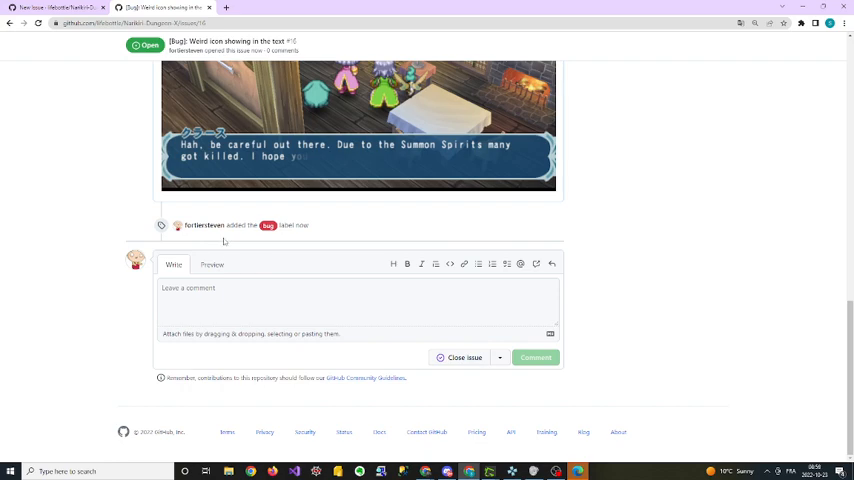
scroll("up", 3)
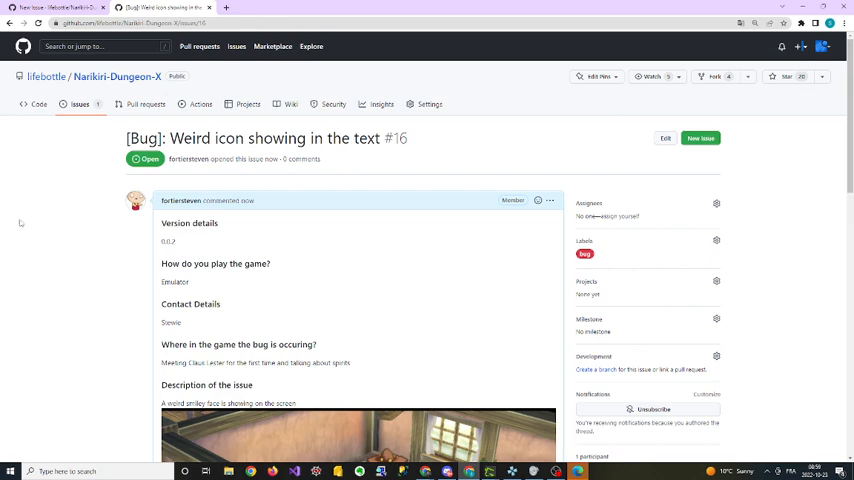
mouse_move(258, 216)
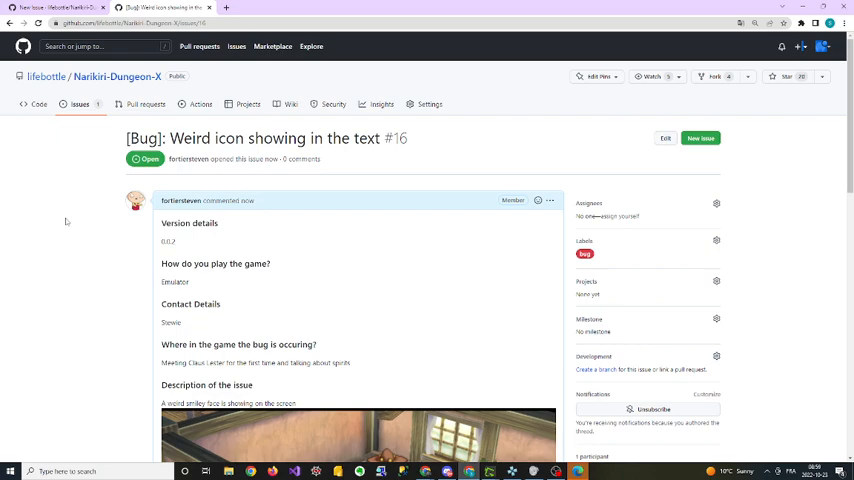
scroll("down", 3)
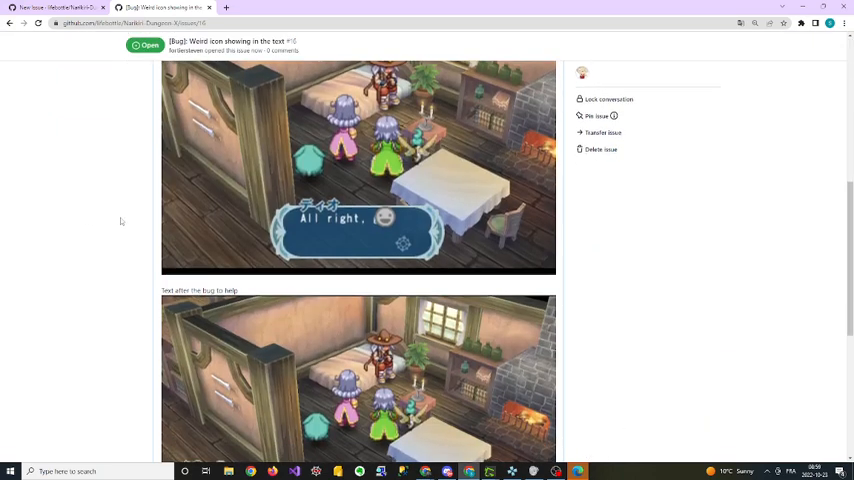
scroll("down", 3)
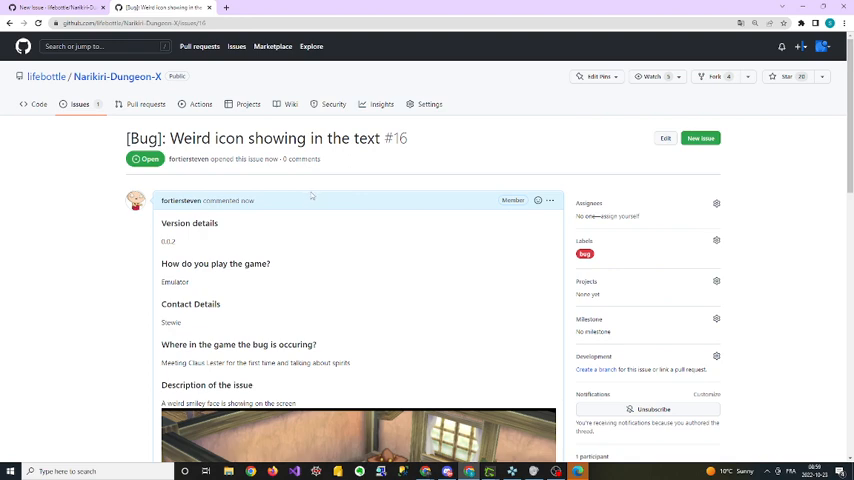
mouse_move(300, 204)
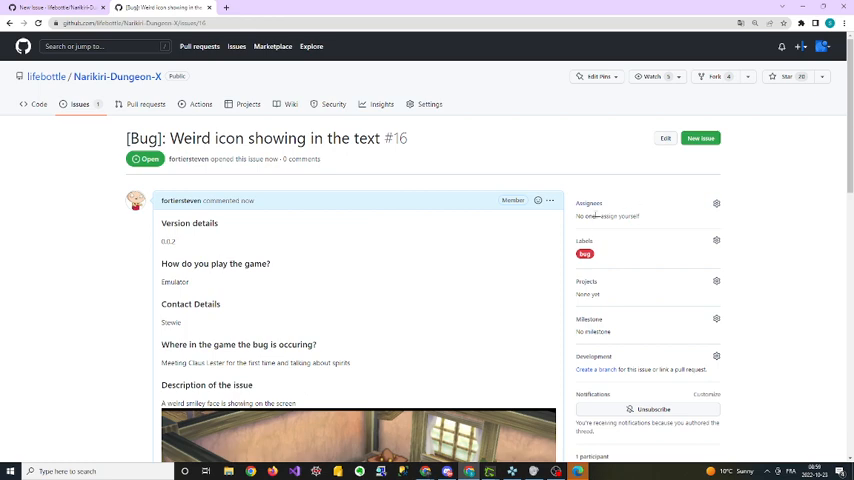
left_click(716, 204)
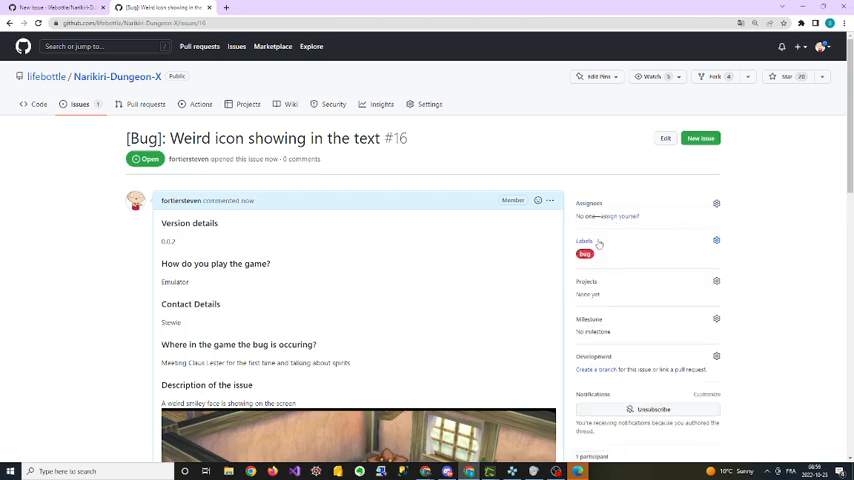
mouse_move(564, 266)
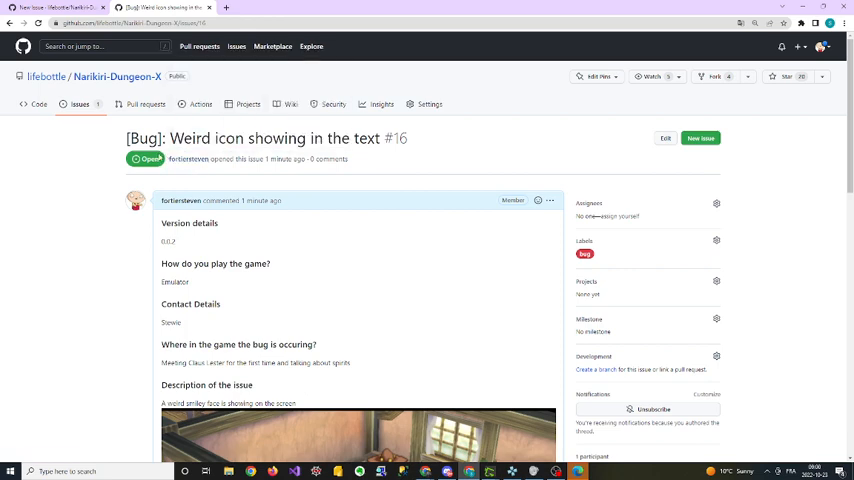
mouse_move(146, 158)
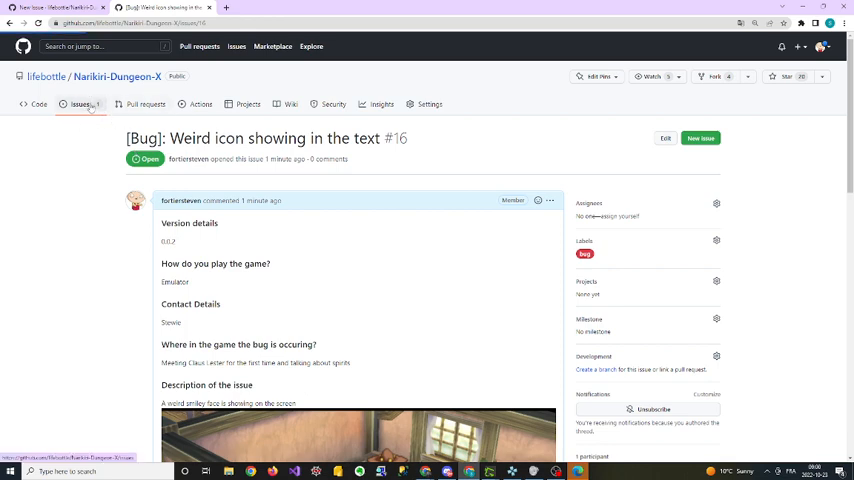
Show the repository's Issues list with the one open bug issue
left_click(80, 104)
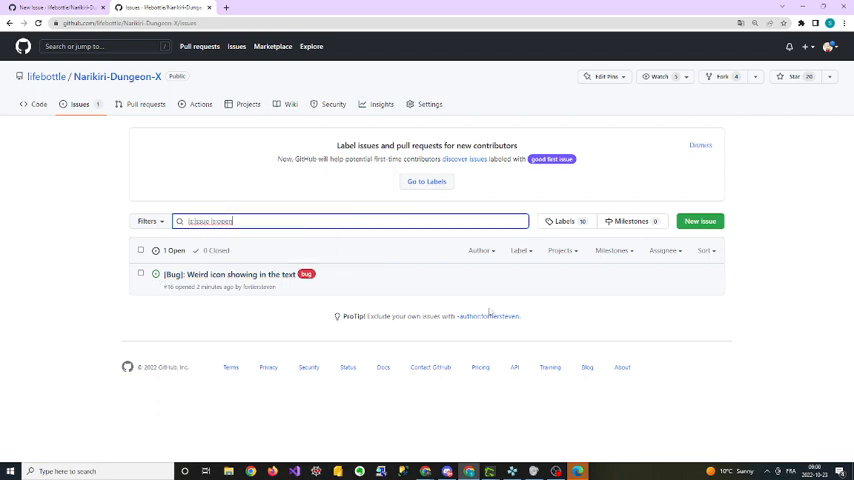
mouse_move(306, 304)
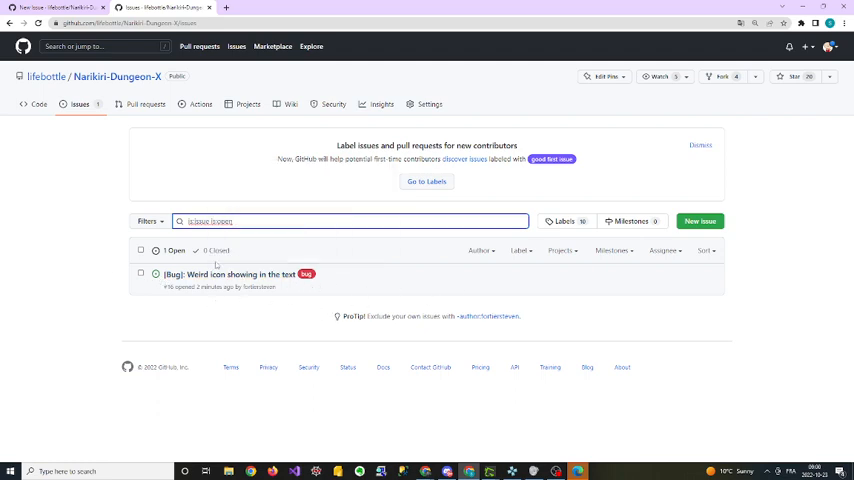
mouse_move(228, 274)
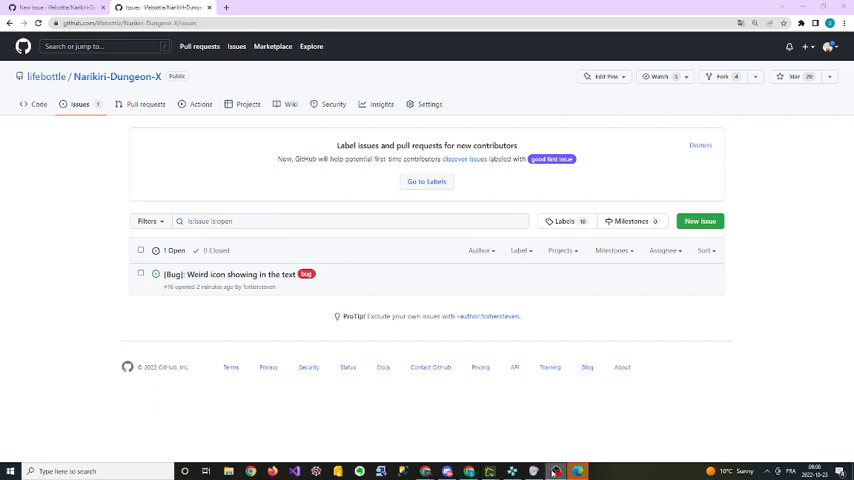
mouse_move(92, 152)
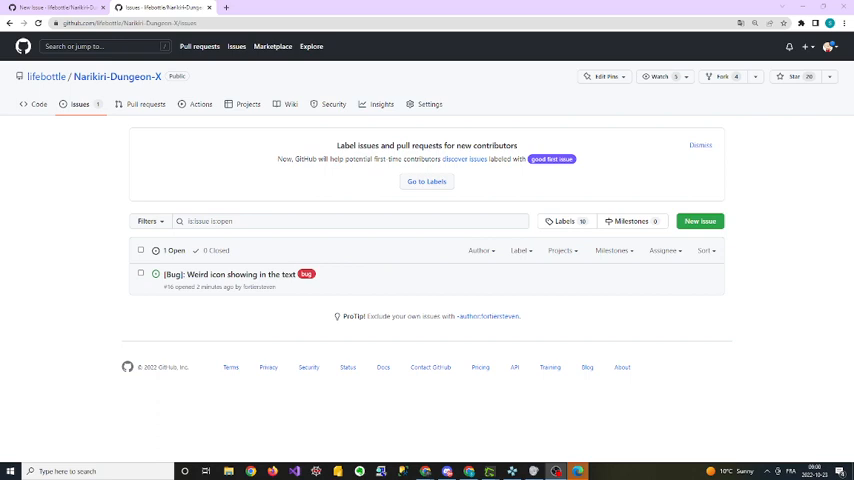
mouse_move(96, 276)
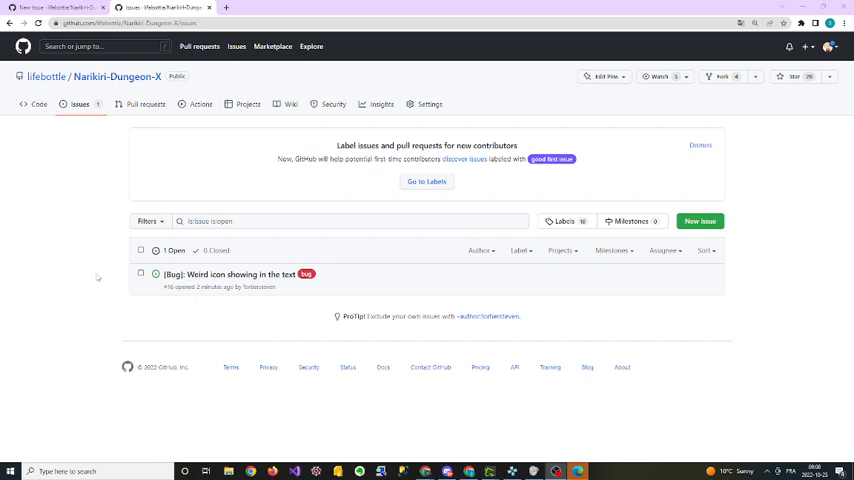